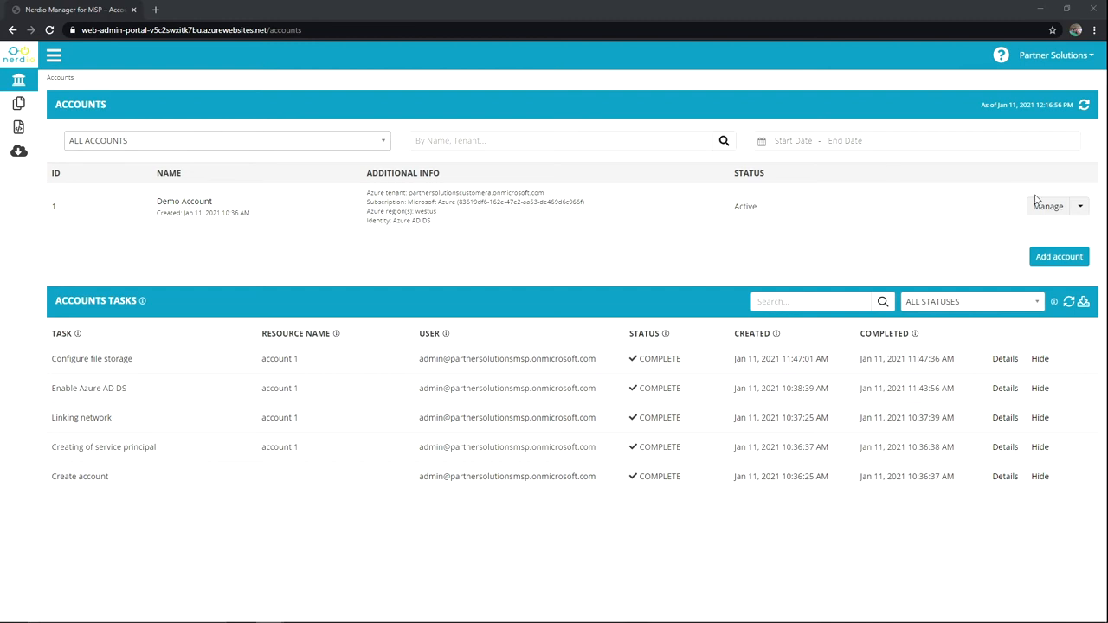
Step: Manage the Demo Account and switch to its empty Desktop Images page
click(1047, 206)
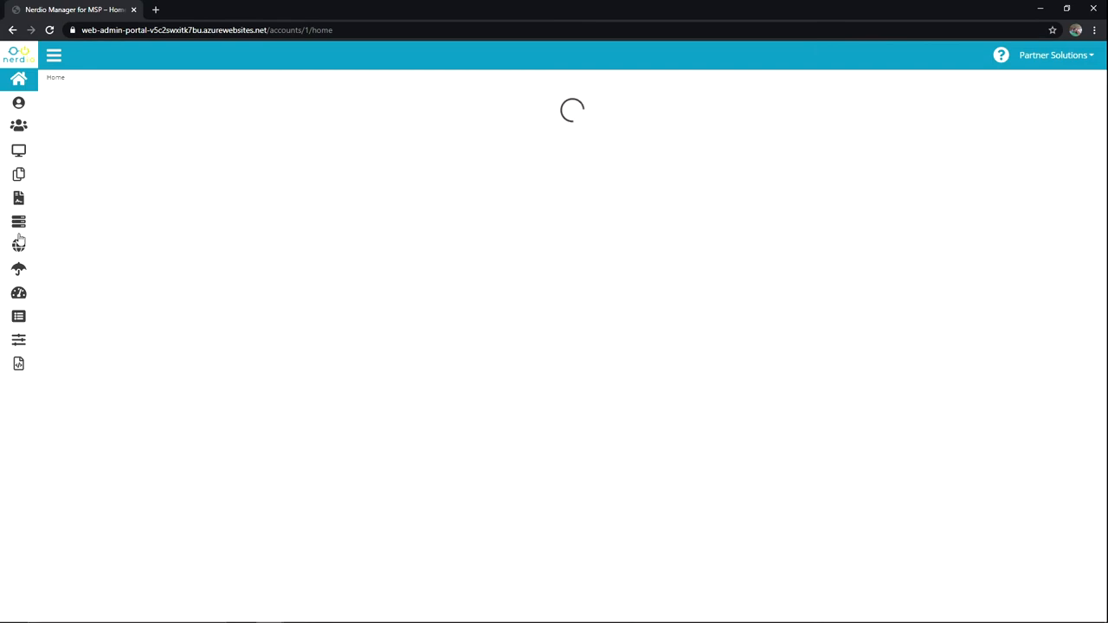
click(19, 174)
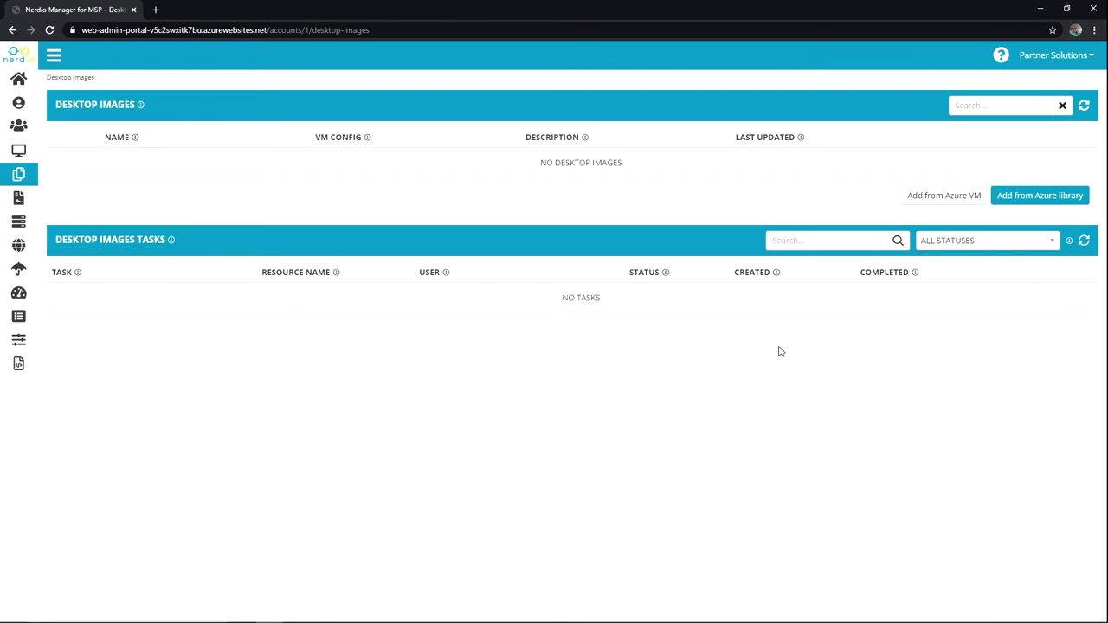
mouse_move(943, 195)
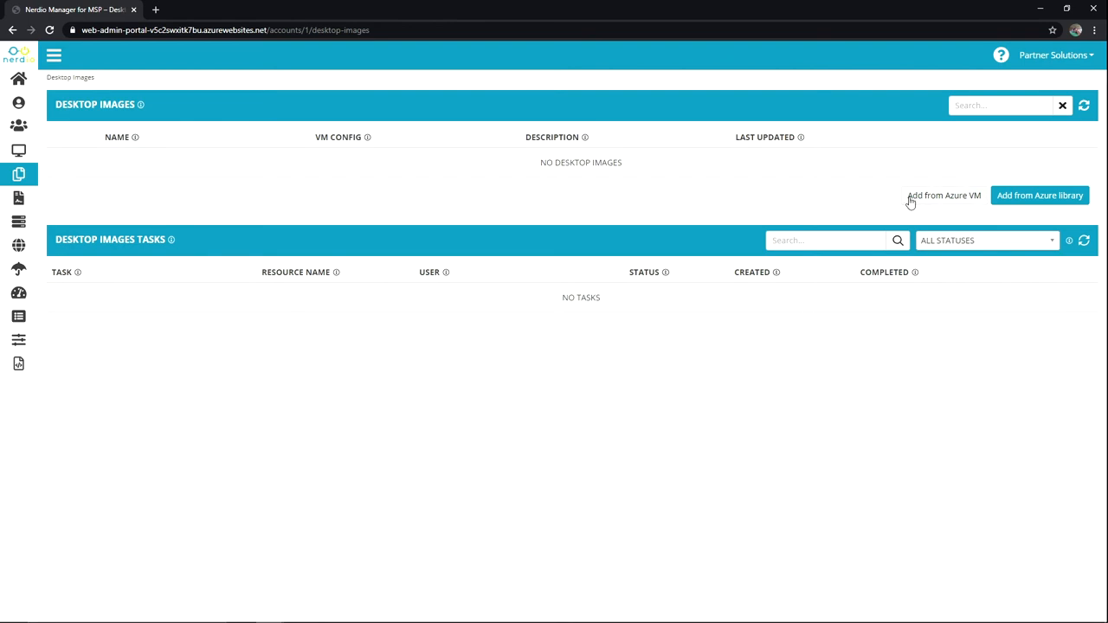
mouse_move(917, 202)
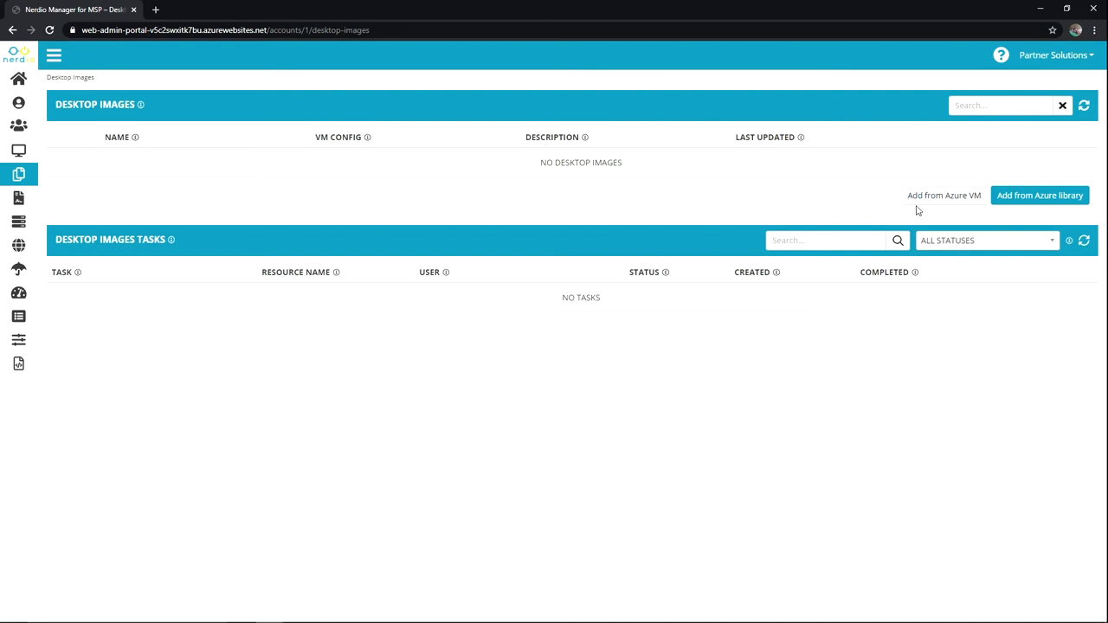
Step: Open the 'Add from Azure VM' dialog and review its fields and option tooltips
click(944, 194)
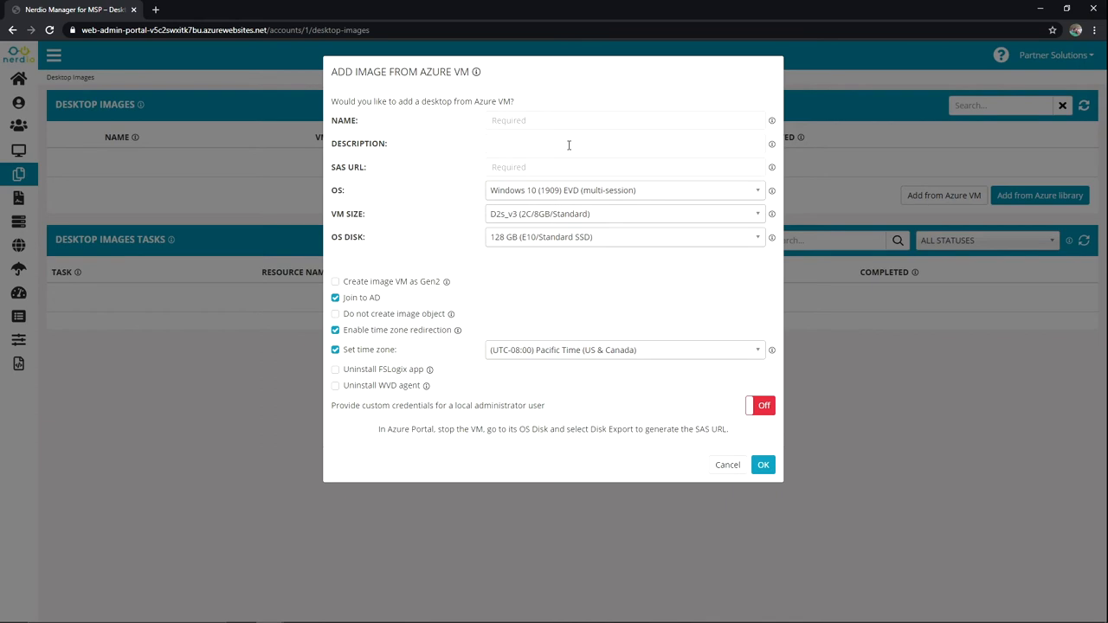
mouse_move(363, 173)
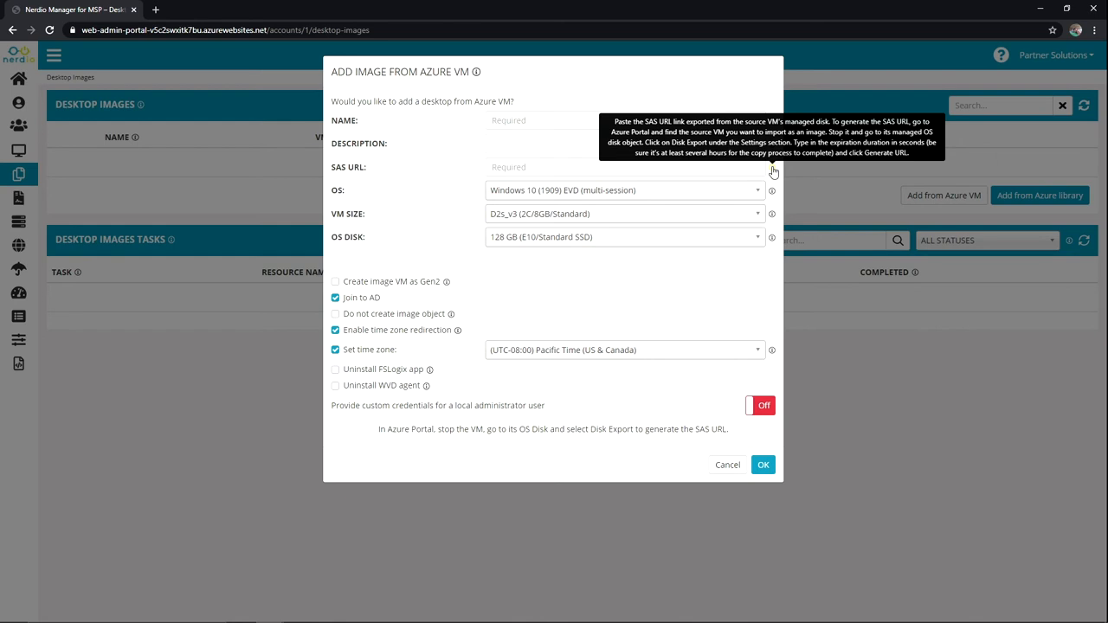
mouse_move(600, 182)
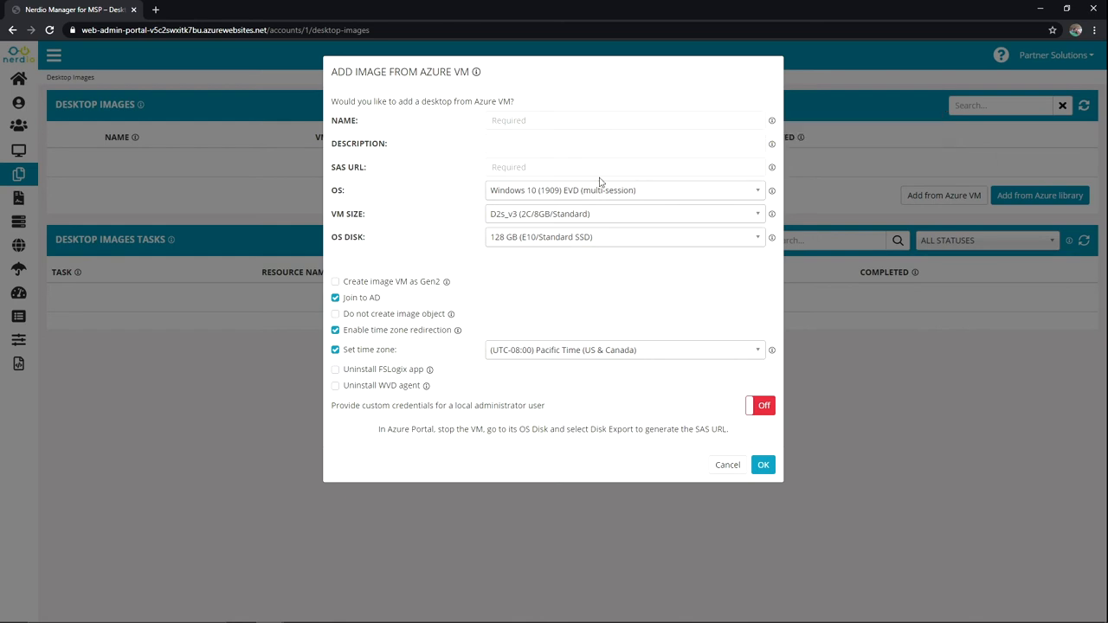
click(623, 189)
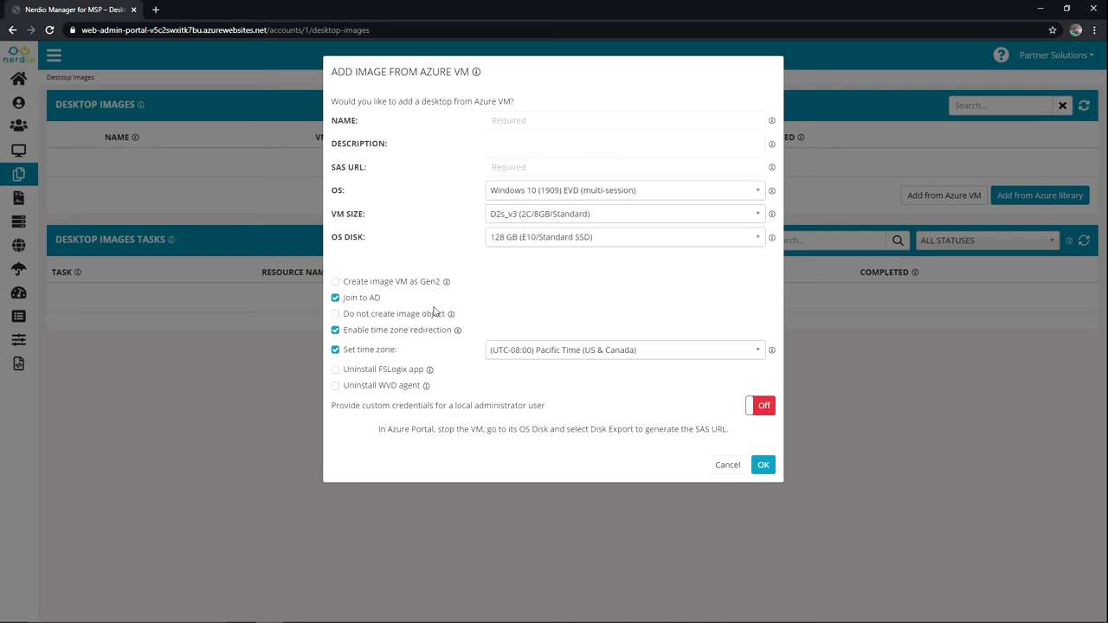
mouse_move(395, 292)
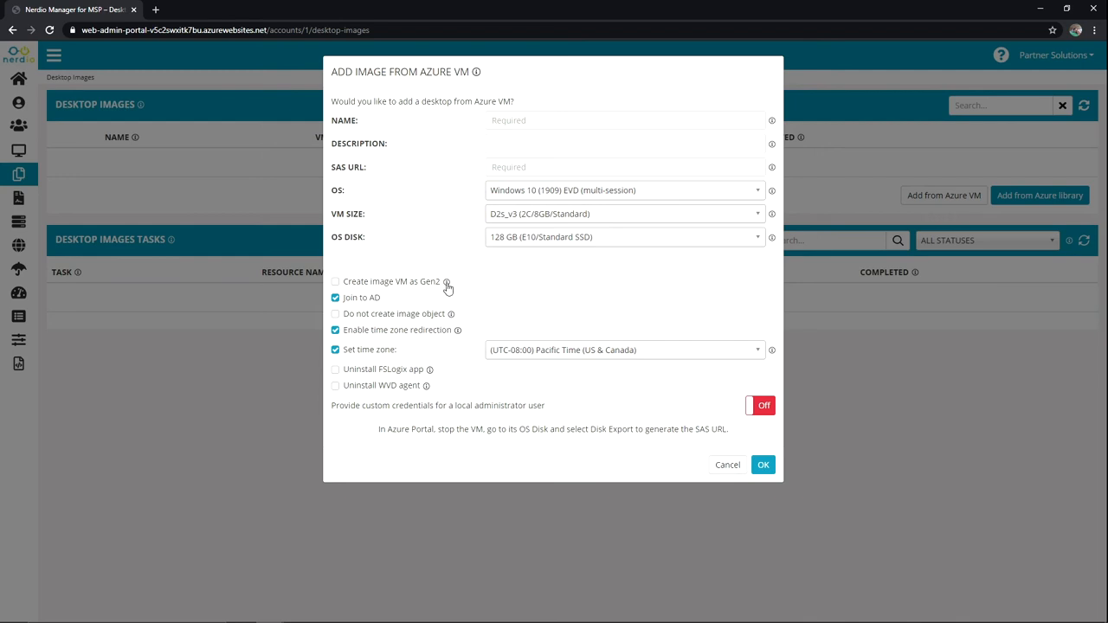
mouse_move(382, 308)
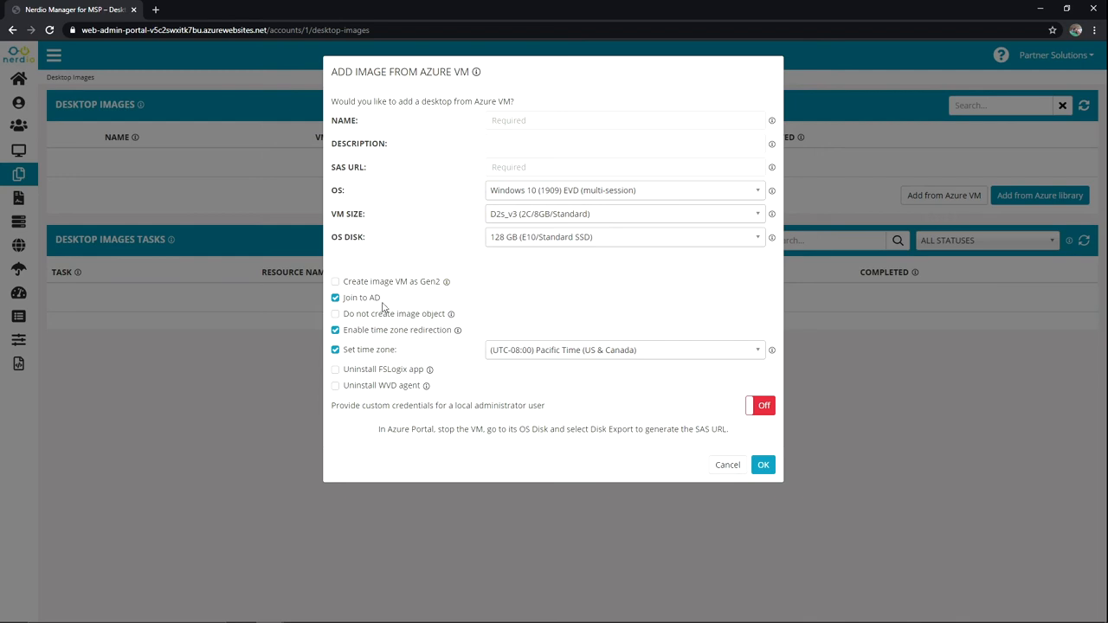
mouse_move(389, 307)
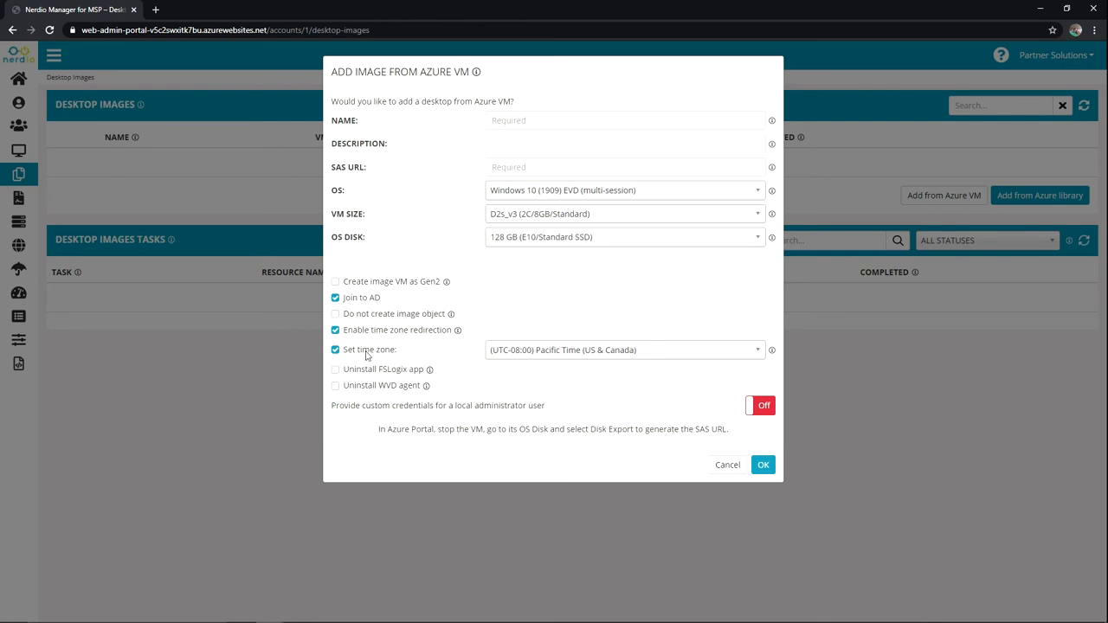
mouse_move(346, 389)
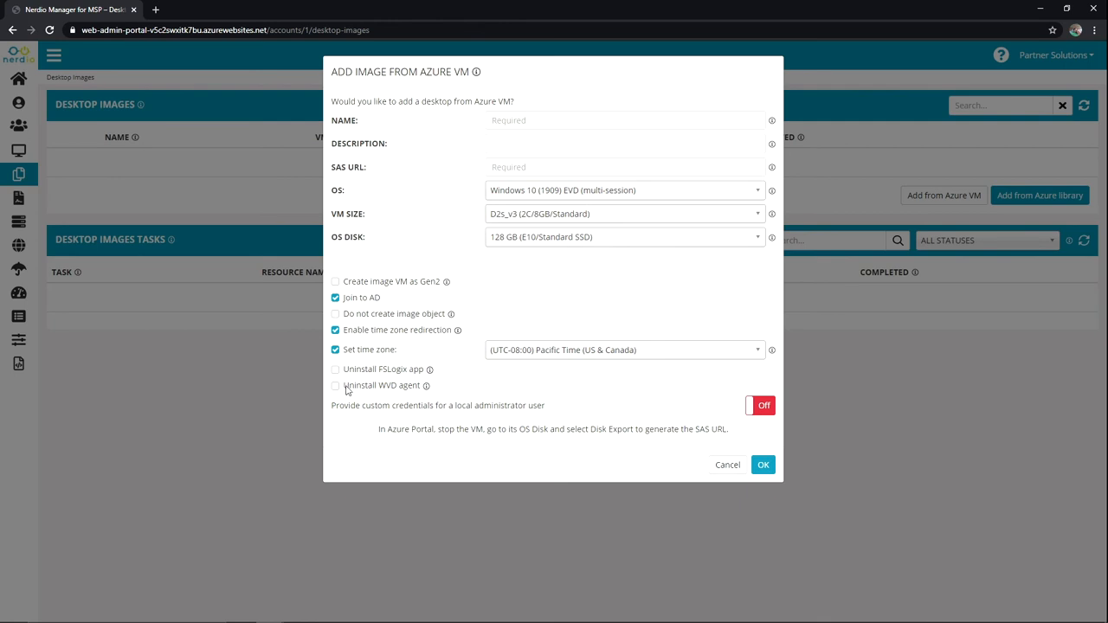
mouse_move(371, 380)
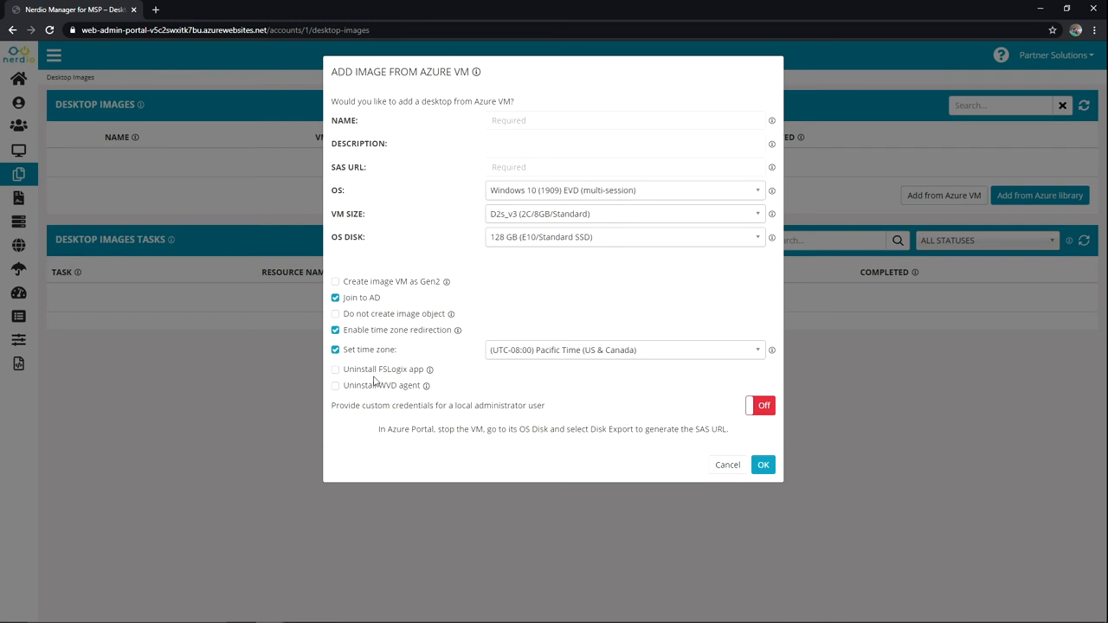
mouse_move(431, 370)
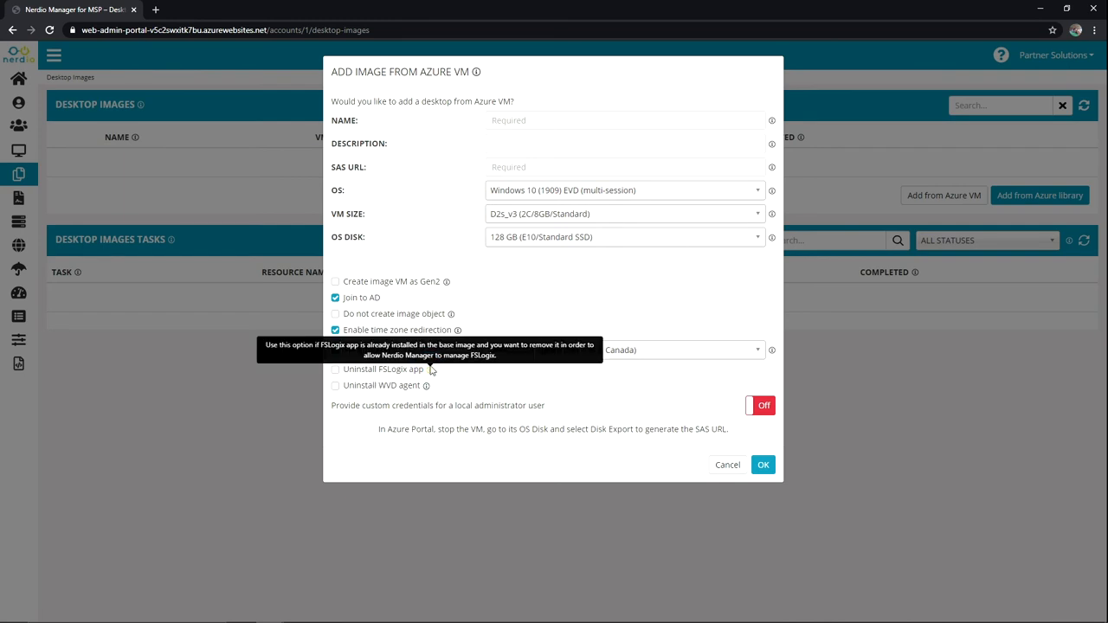
mouse_move(435, 371)
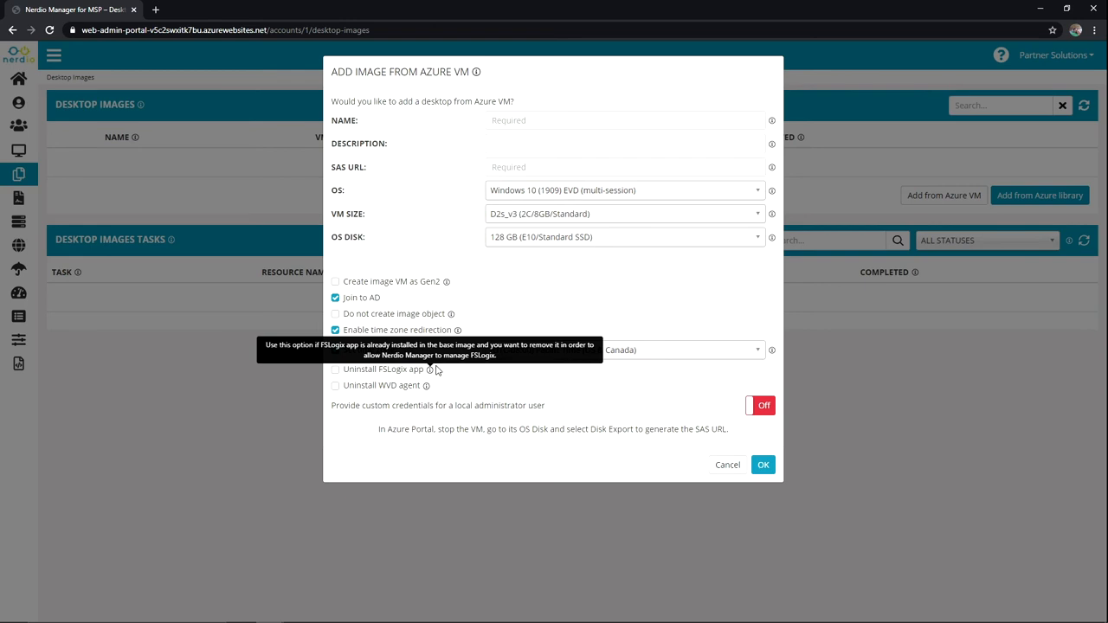
mouse_move(486, 385)
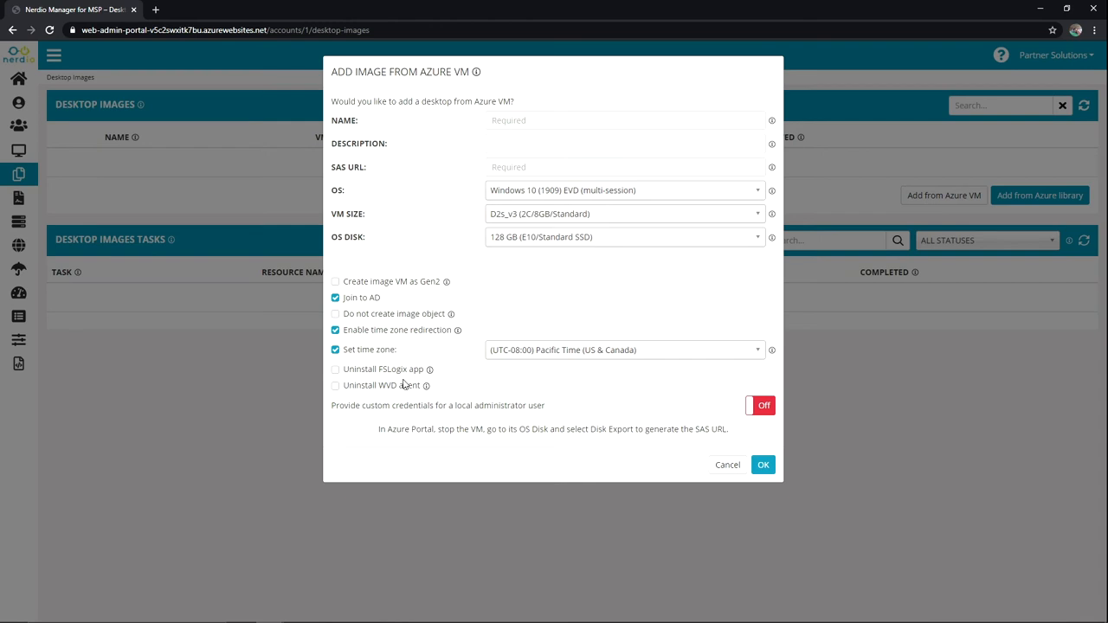
mouse_move(407, 396)
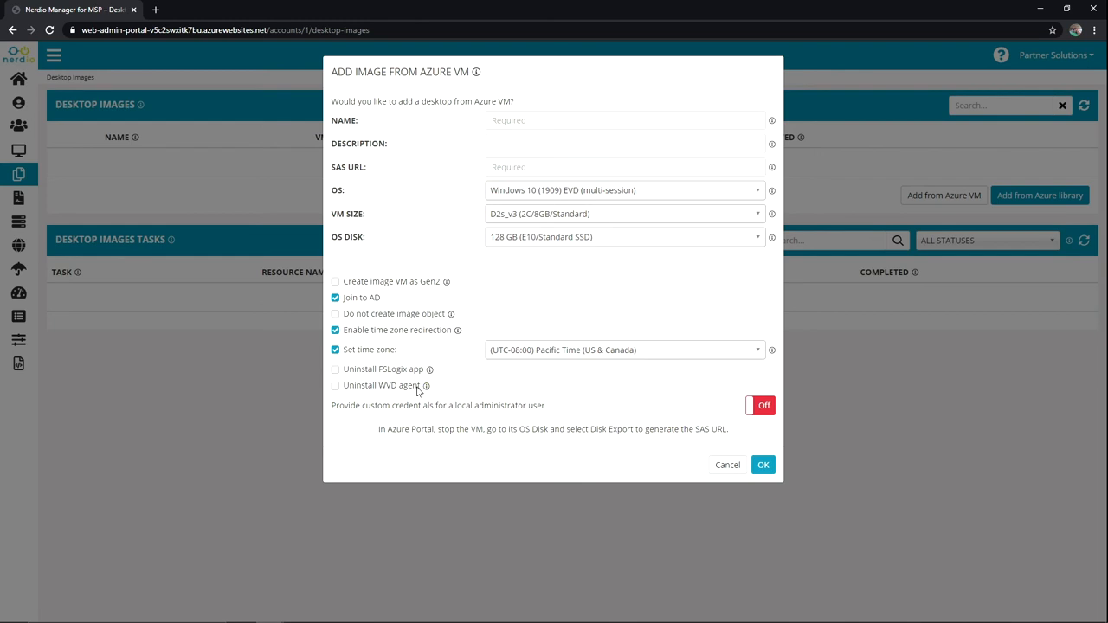
mouse_move(426, 385)
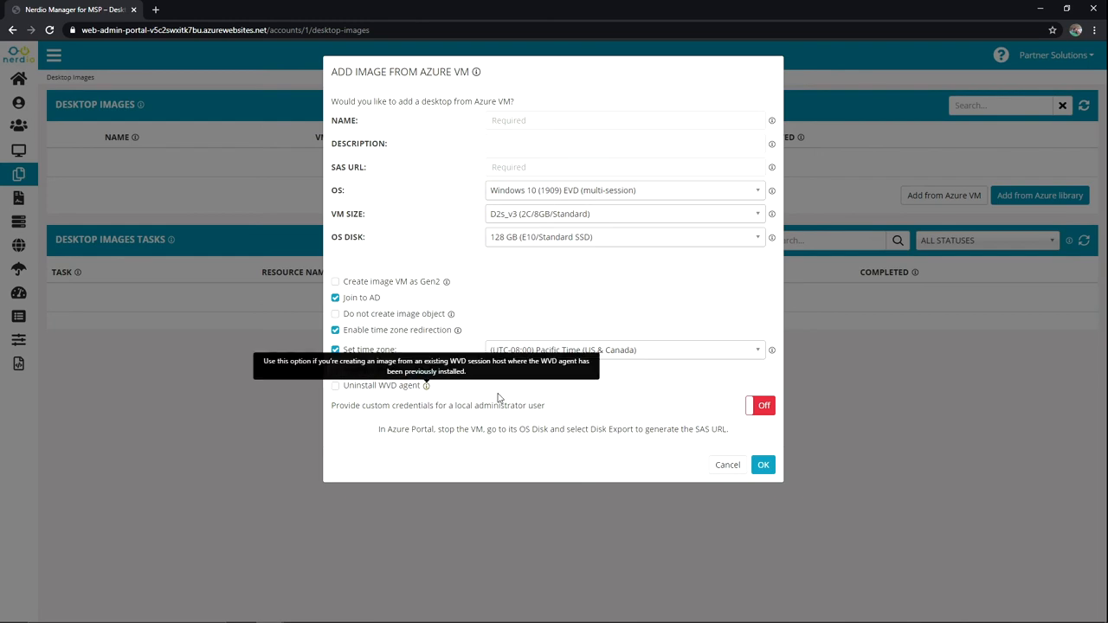
mouse_move(506, 392)
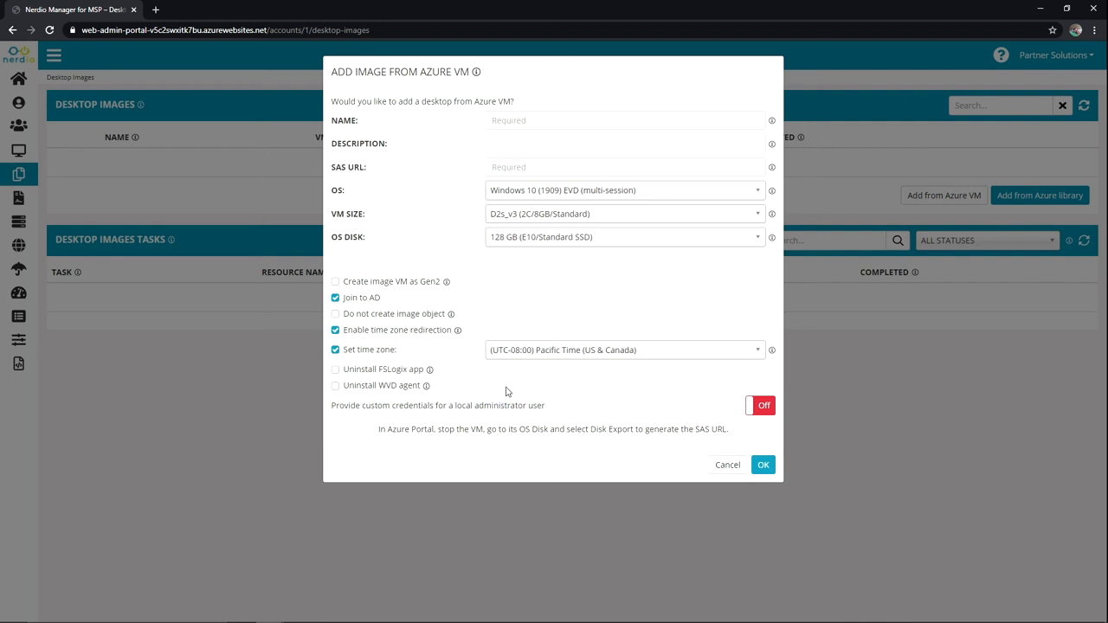
Step: Switch on 'Provide custom credentials' in the Azure VM form, then cancel the form
click(759, 405)
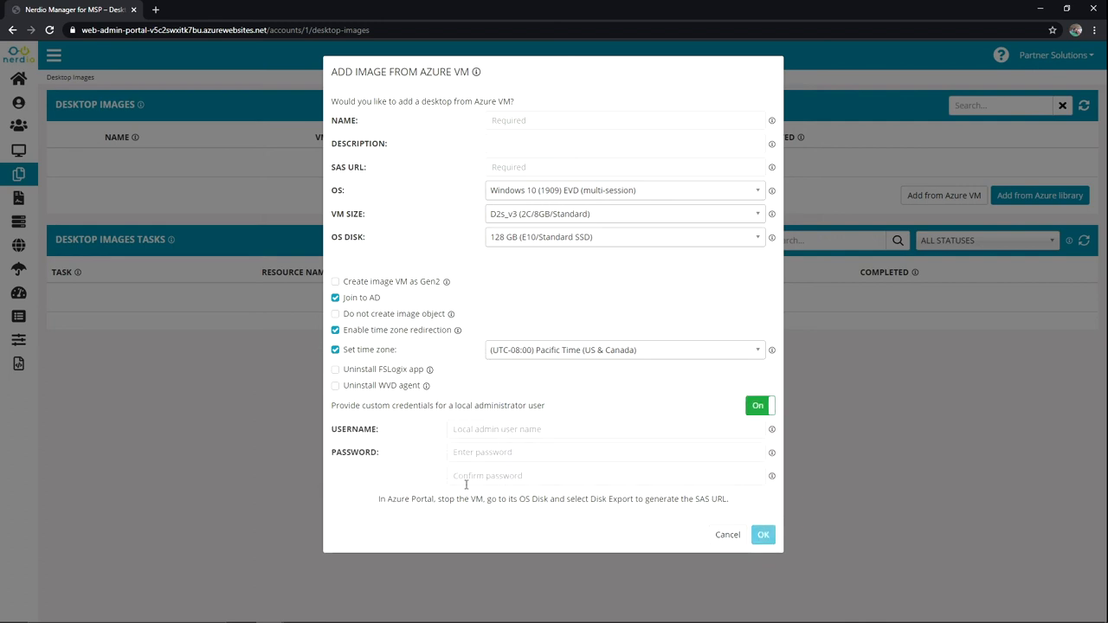
mouse_move(564, 36)
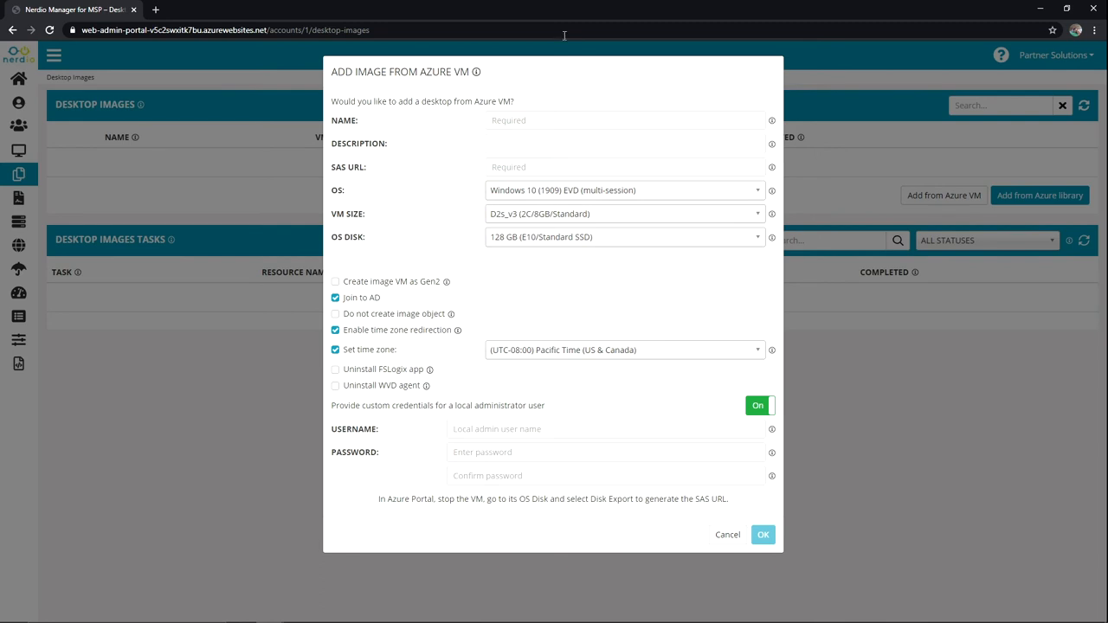
mouse_move(729, 537)
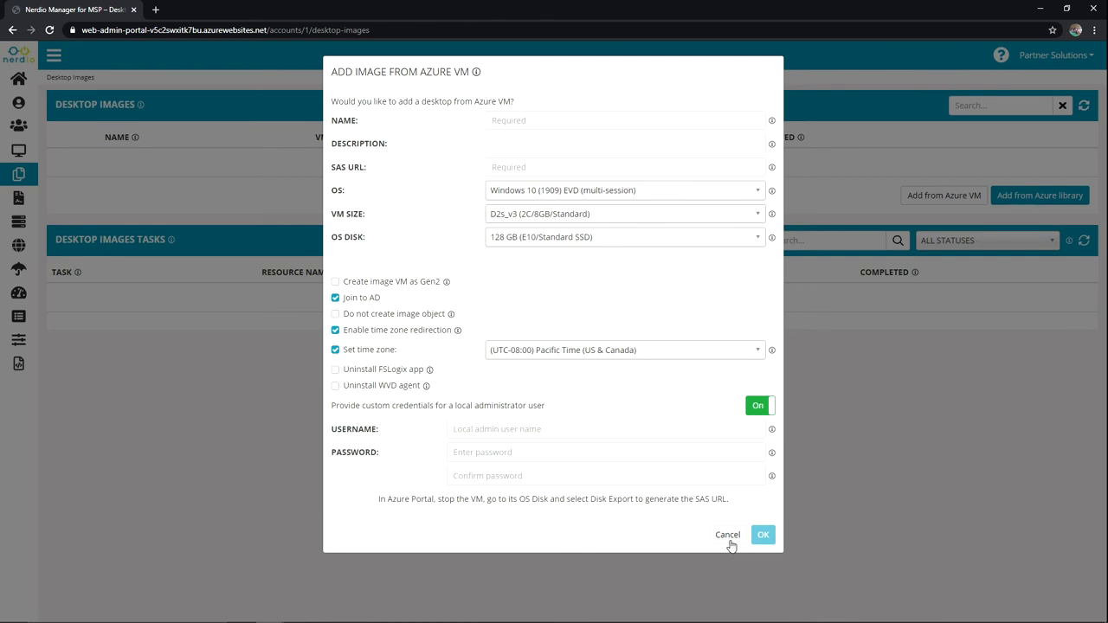
click(727, 535)
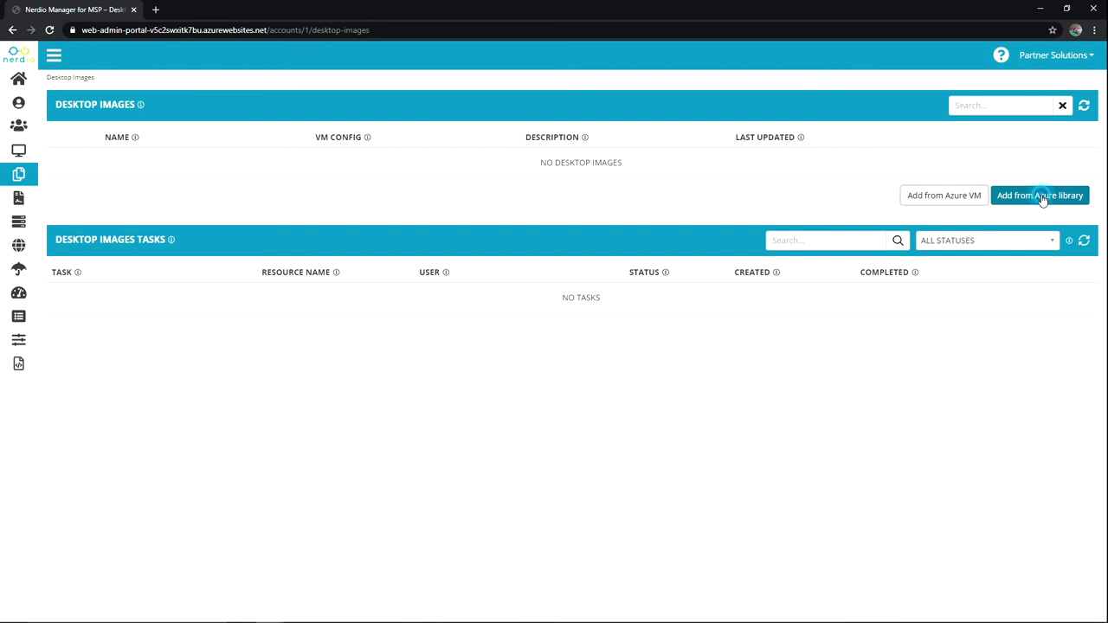
Step: Add an image from the Azure library named WVDIMAGE with description 'WVD image'
click(1039, 195)
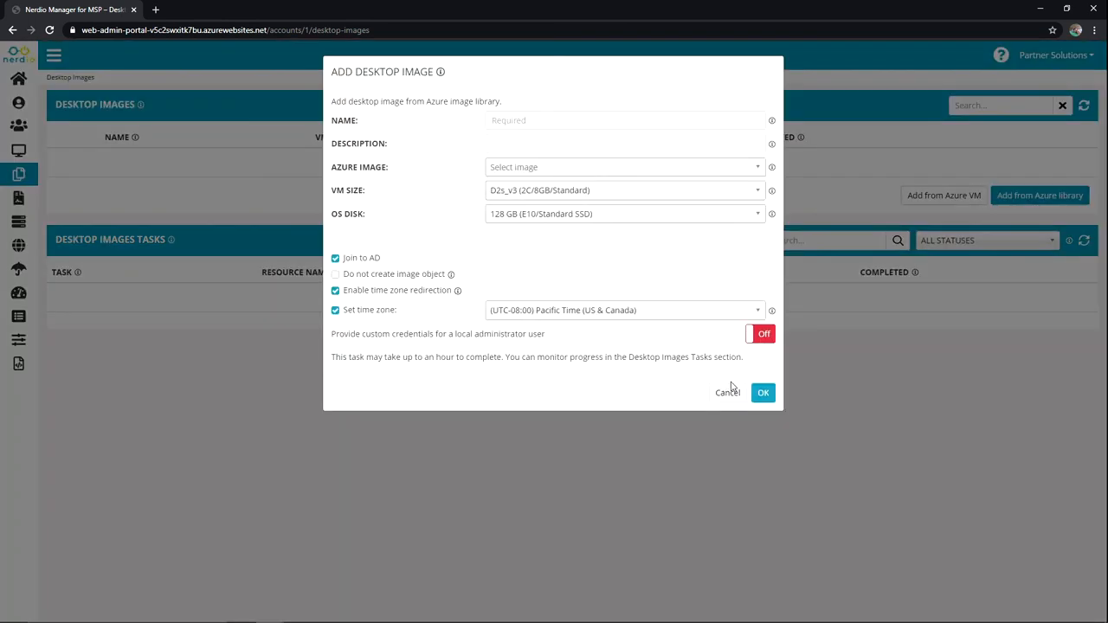
click(624, 119)
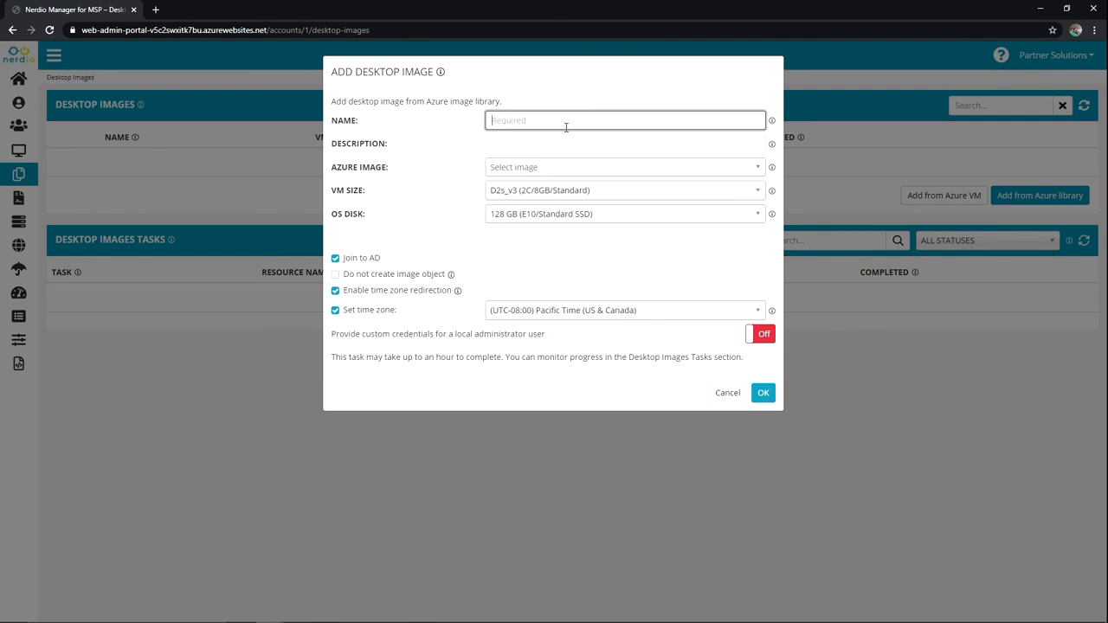
text(WVDI)
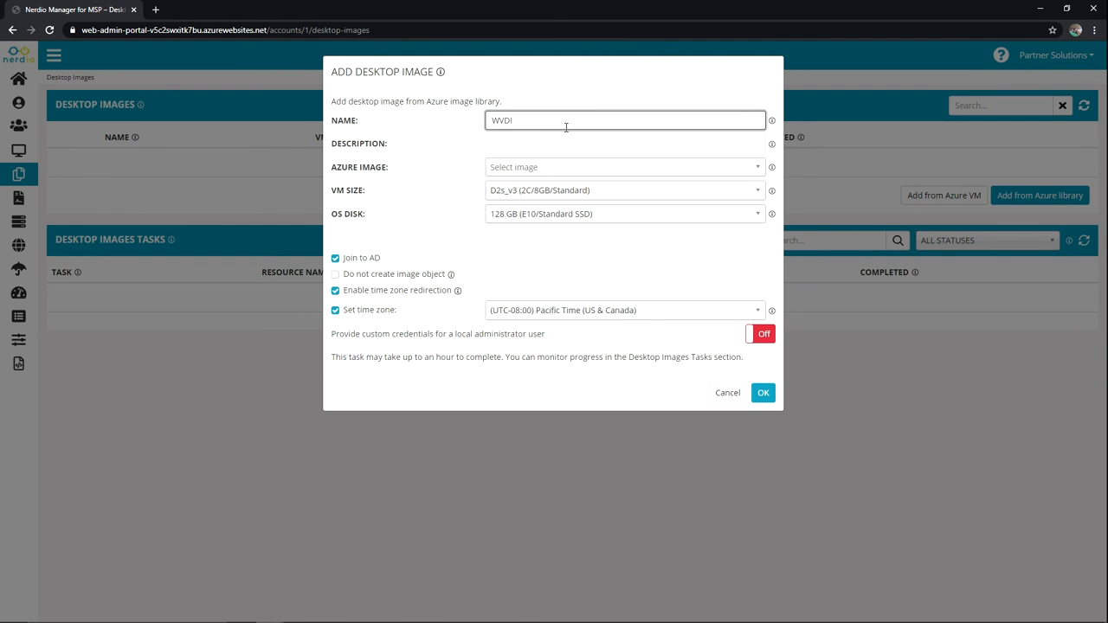
text(MAGE)
click(625, 144)
text(W)
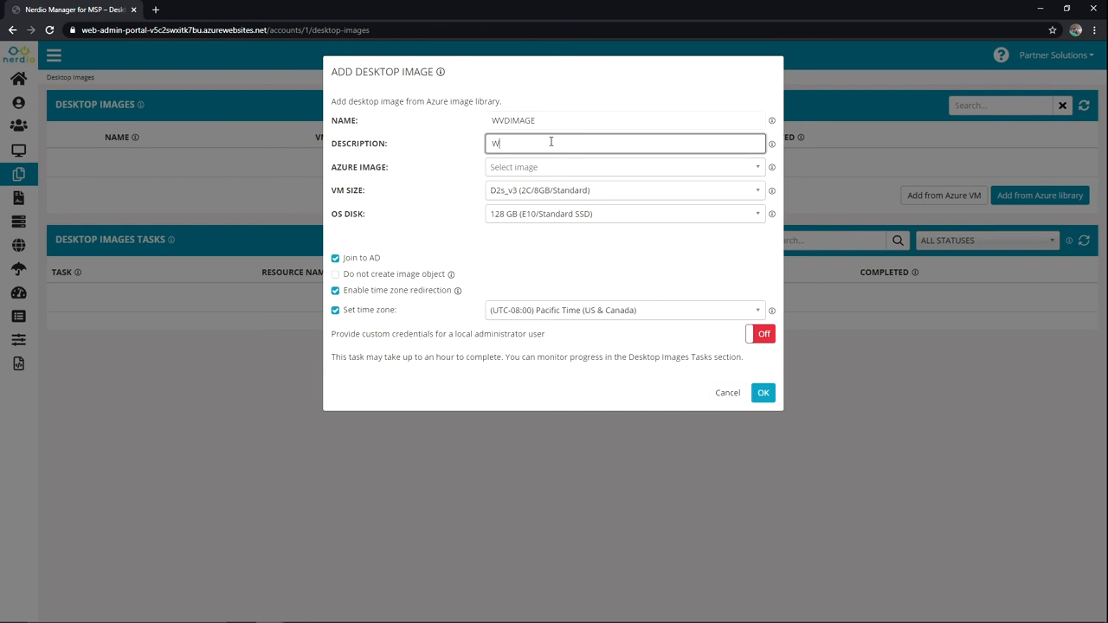
text(VD image)
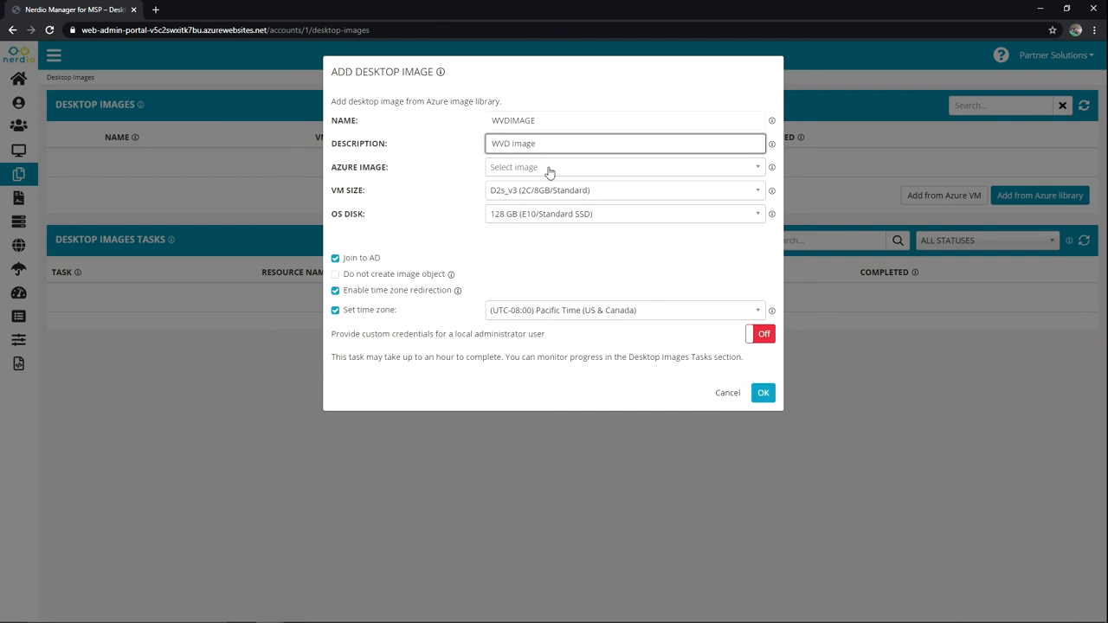
Step: Select Windows 10 (1909) EVD + Office ProPlus (multi-session) as the Azure image
click(623, 167)
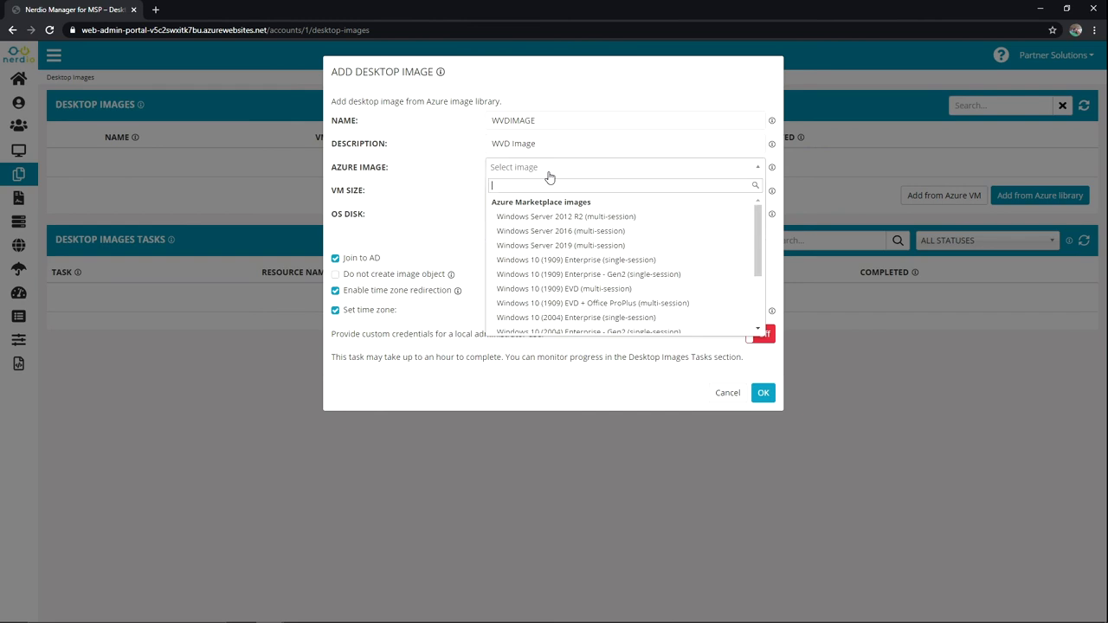
mouse_move(593, 303)
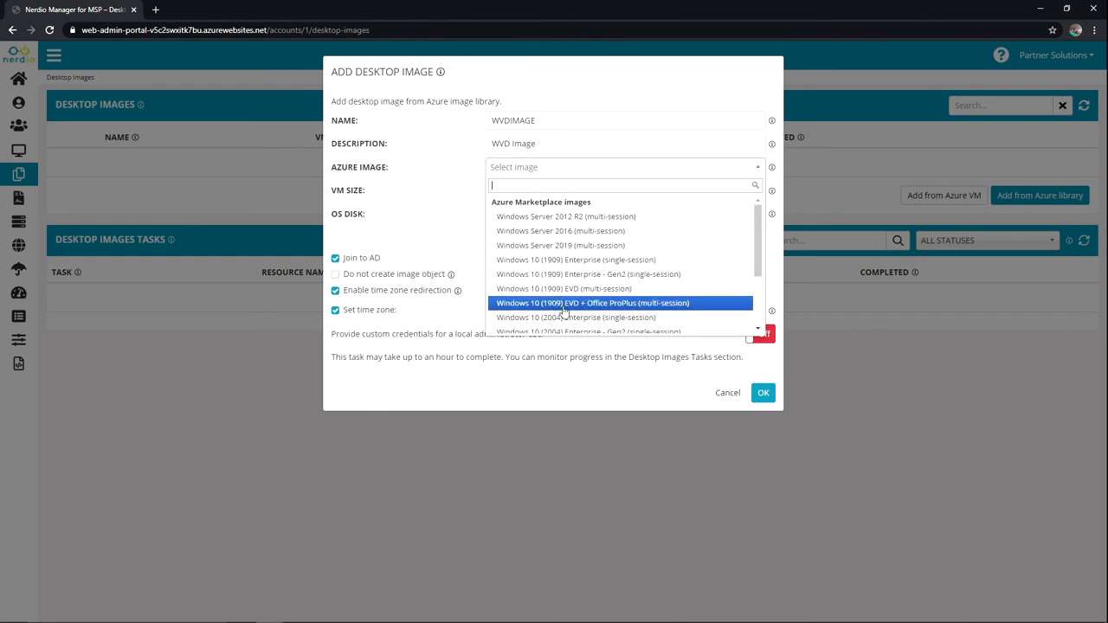
mouse_move(653, 313)
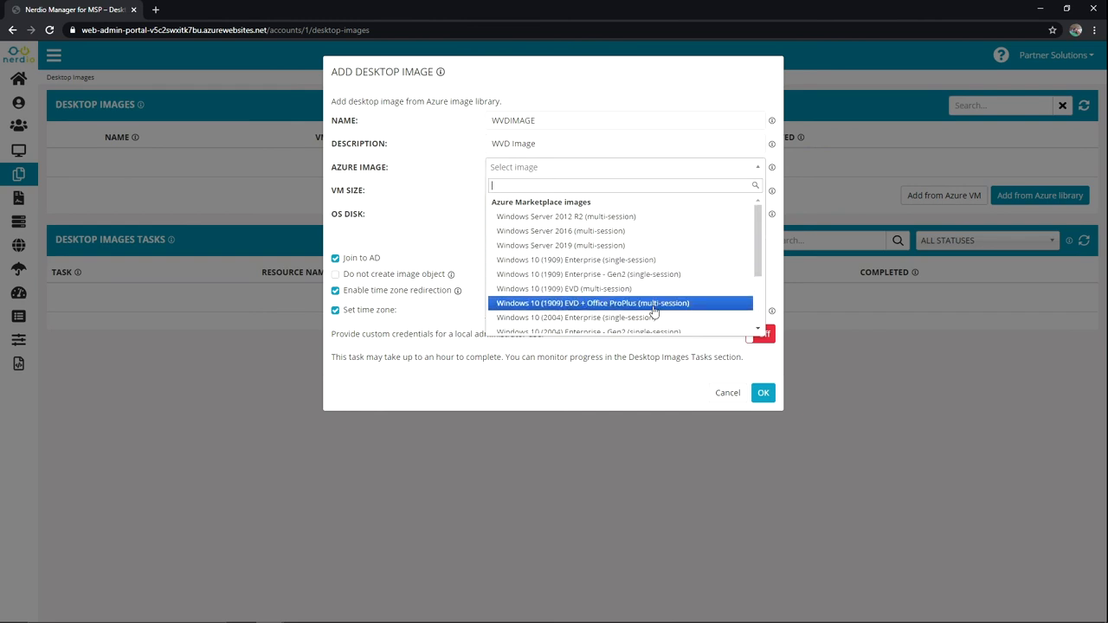
click(593, 303)
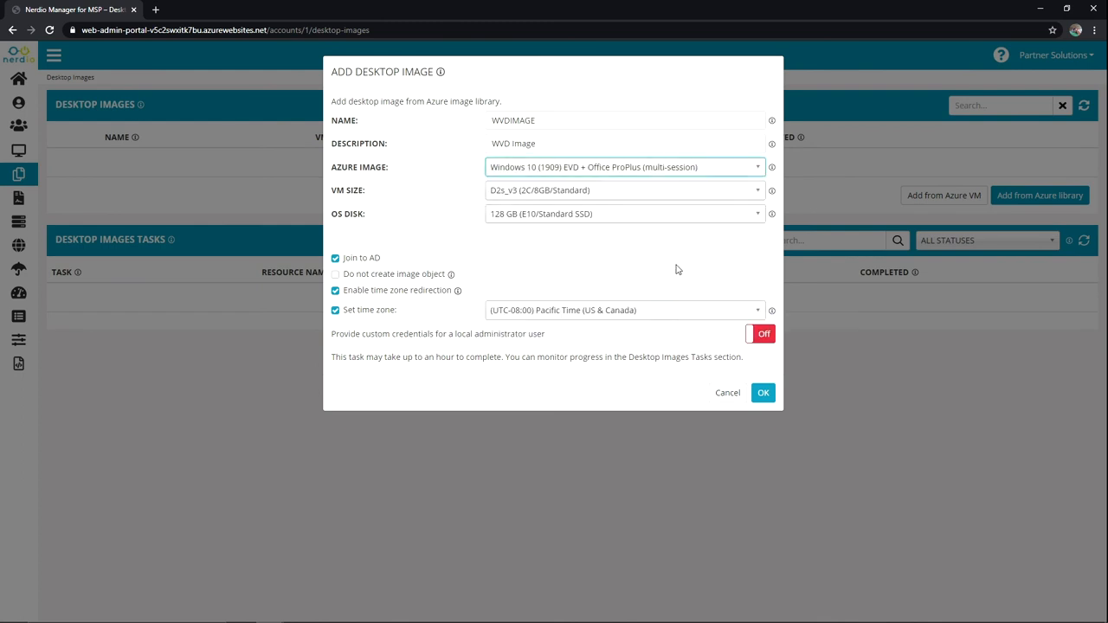
mouse_move(537, 196)
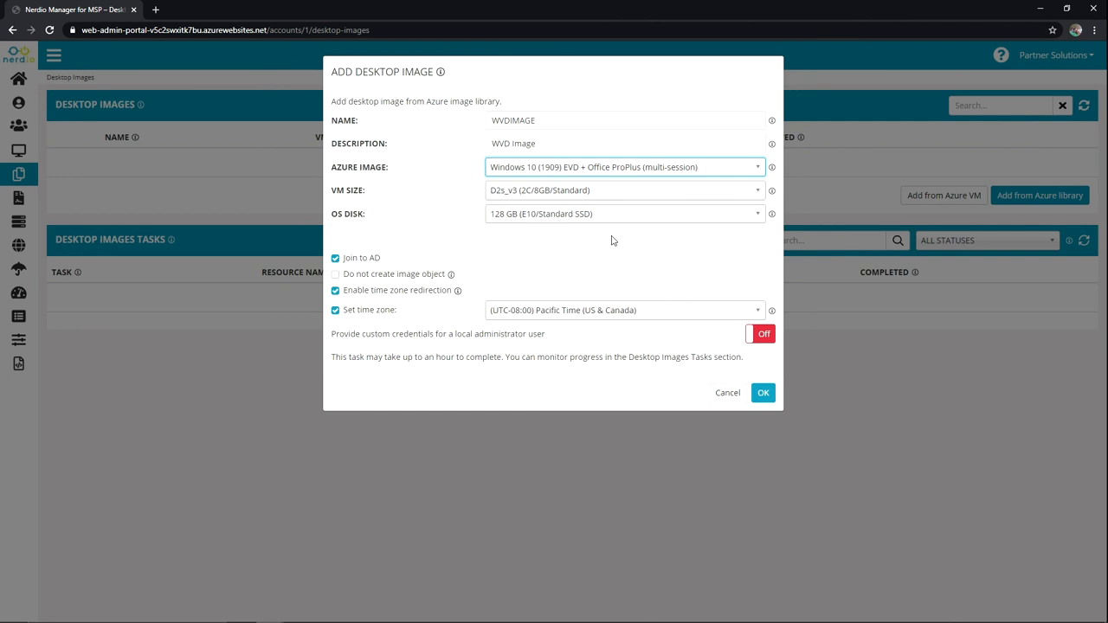
mouse_move(612, 240)
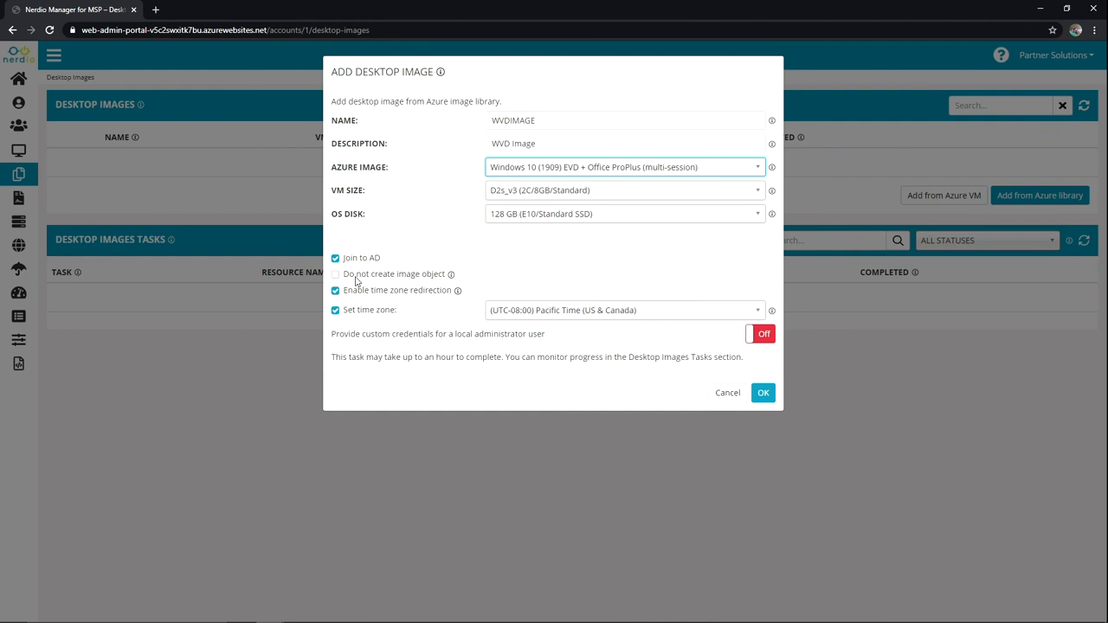
mouse_move(381, 310)
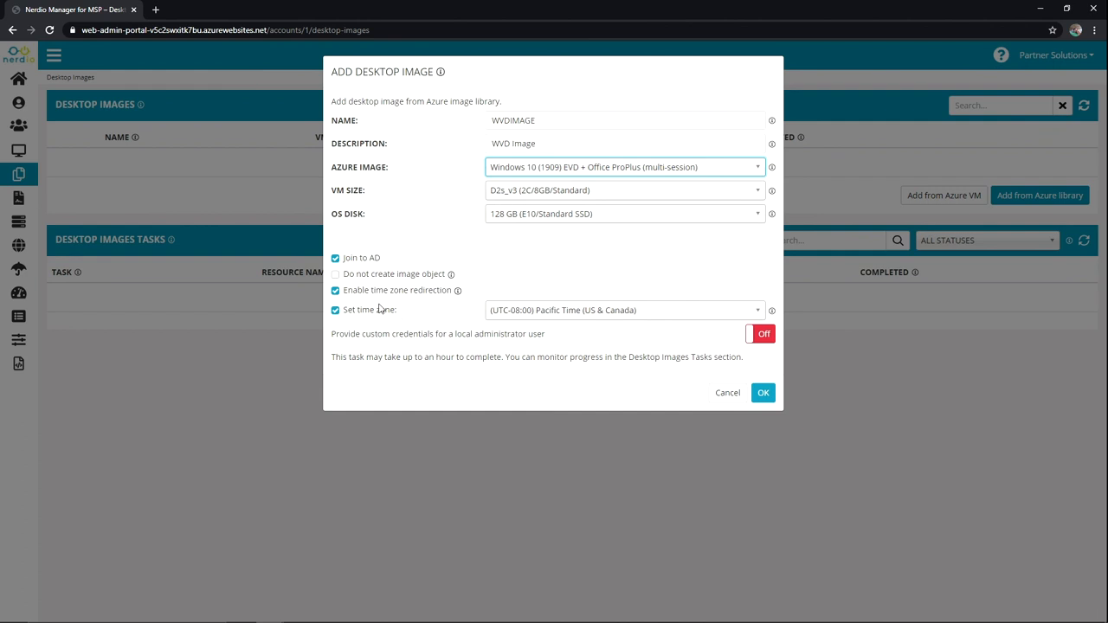
mouse_move(786, 334)
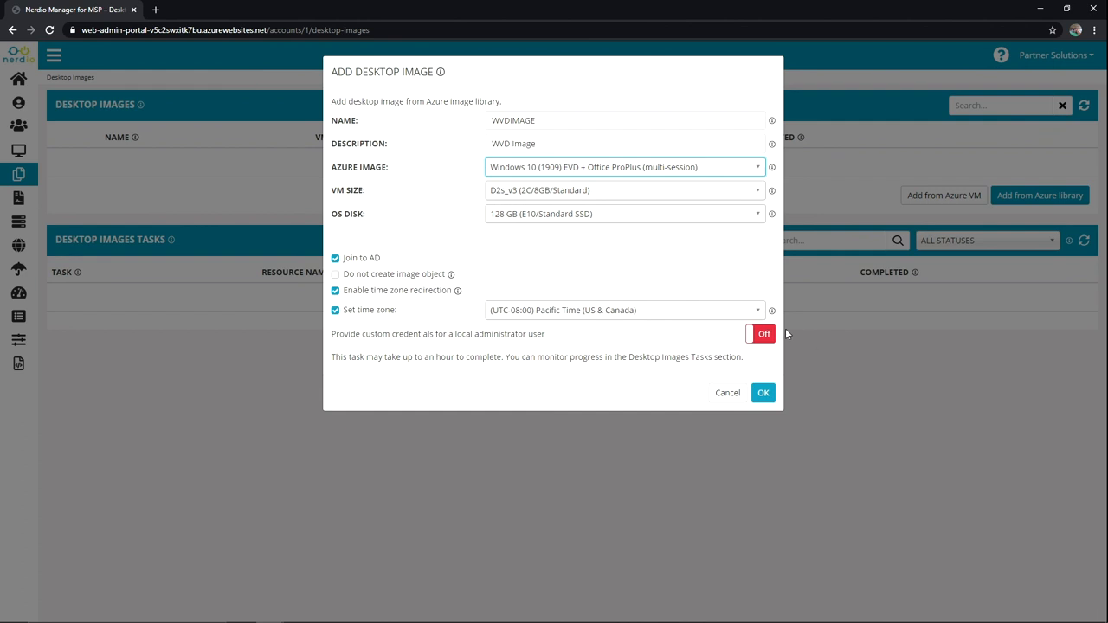
Step: Enable custom local administrator credentials and enter username nmmadmin
click(758, 333)
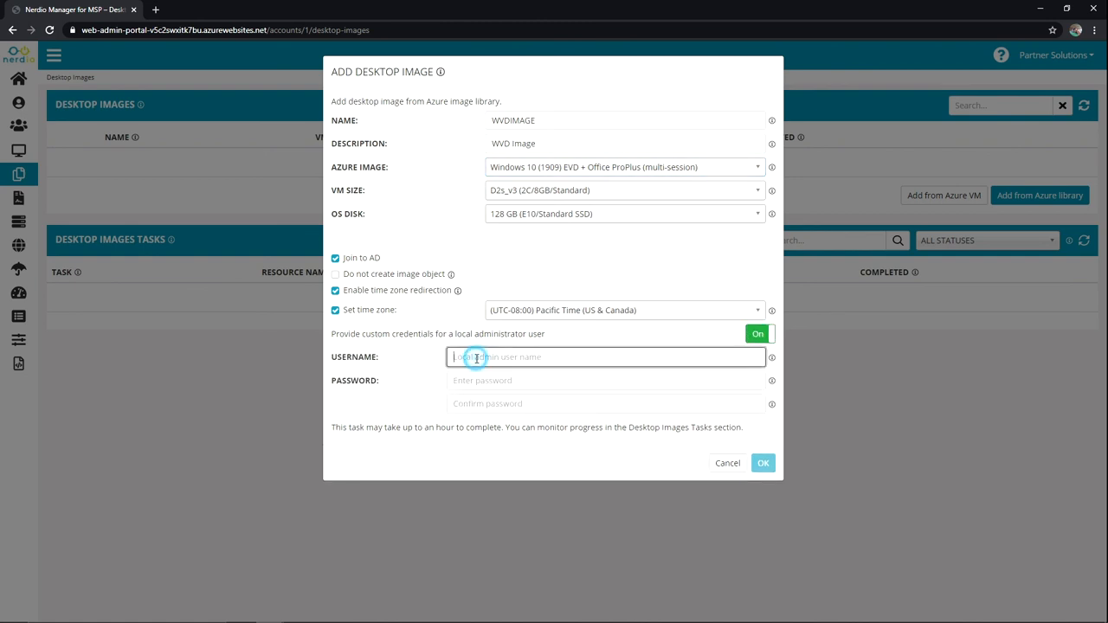
mouse_move(601, 490)
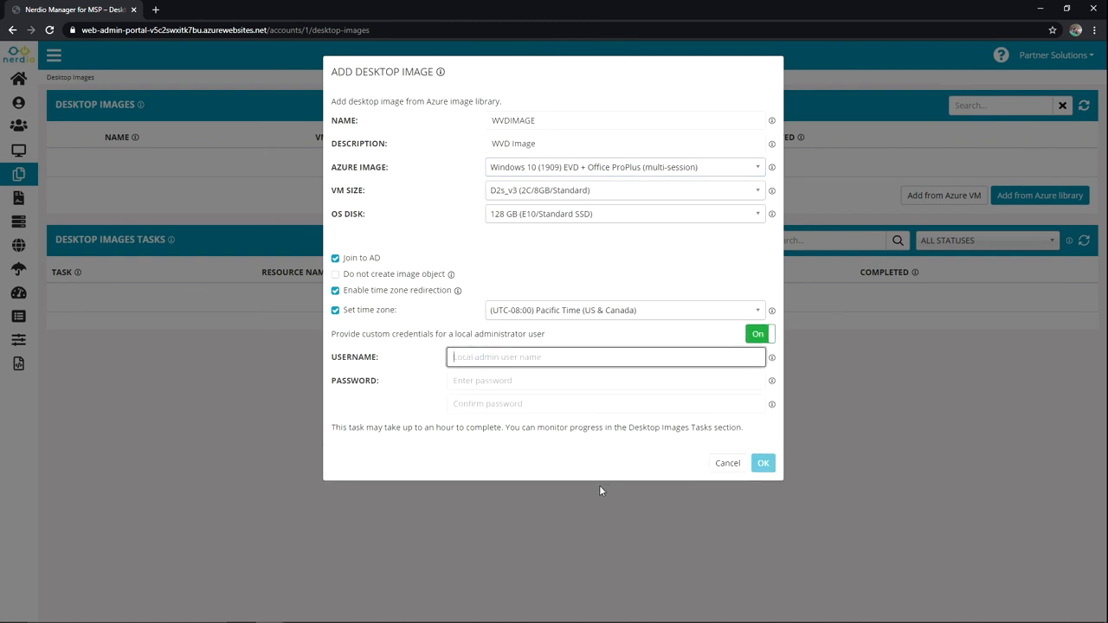
text(nmmadmin)
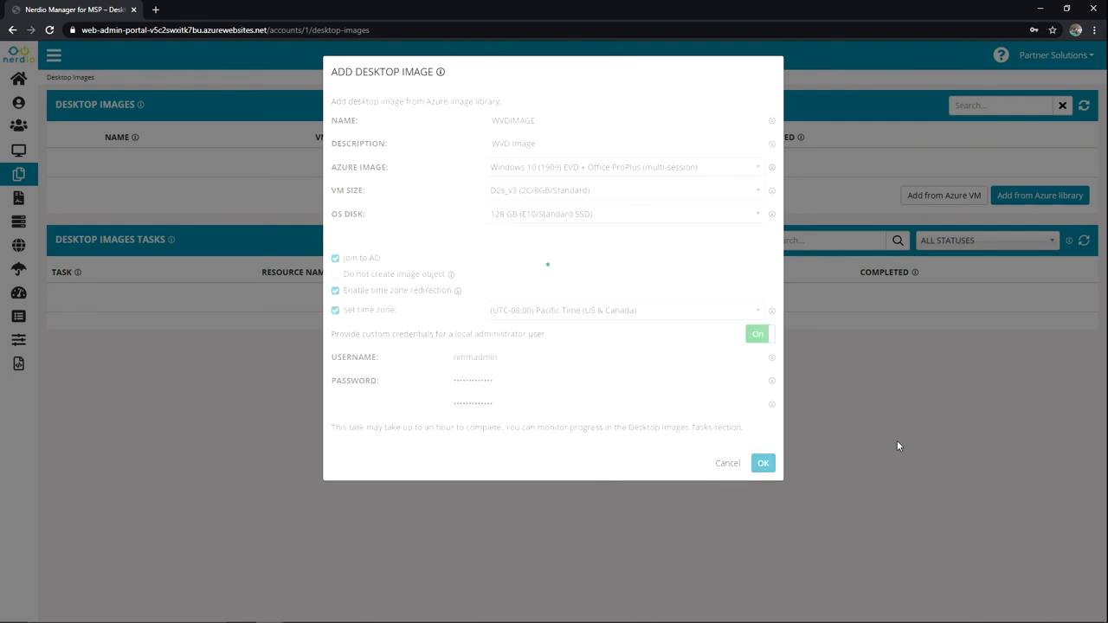
Step: Review the Add desktop image task's job details, then close them
click(762, 463)
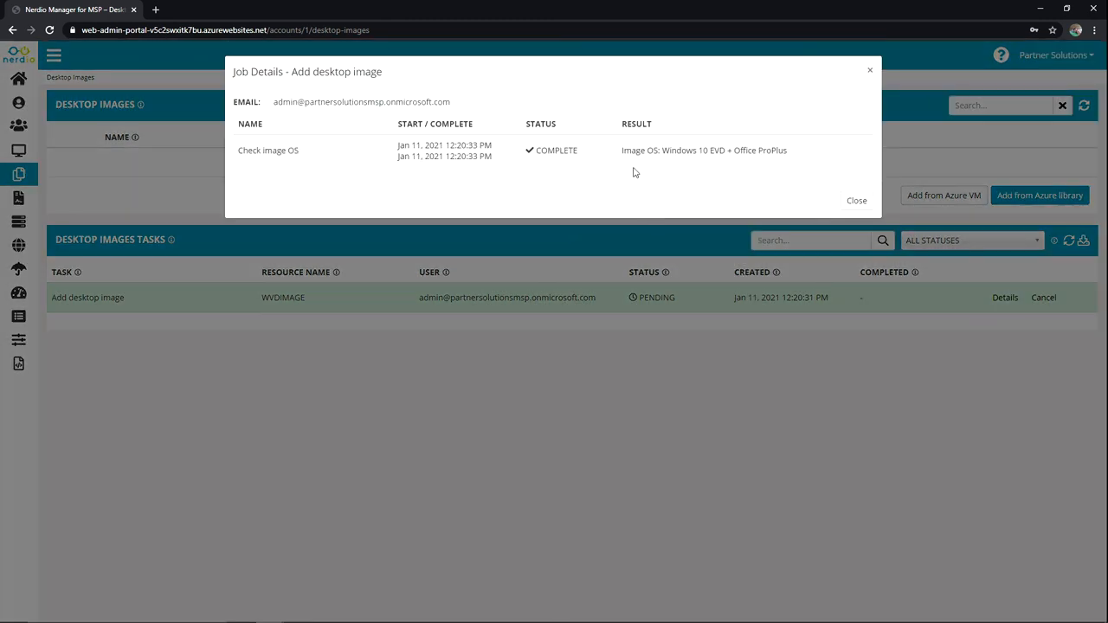
click(855, 200)
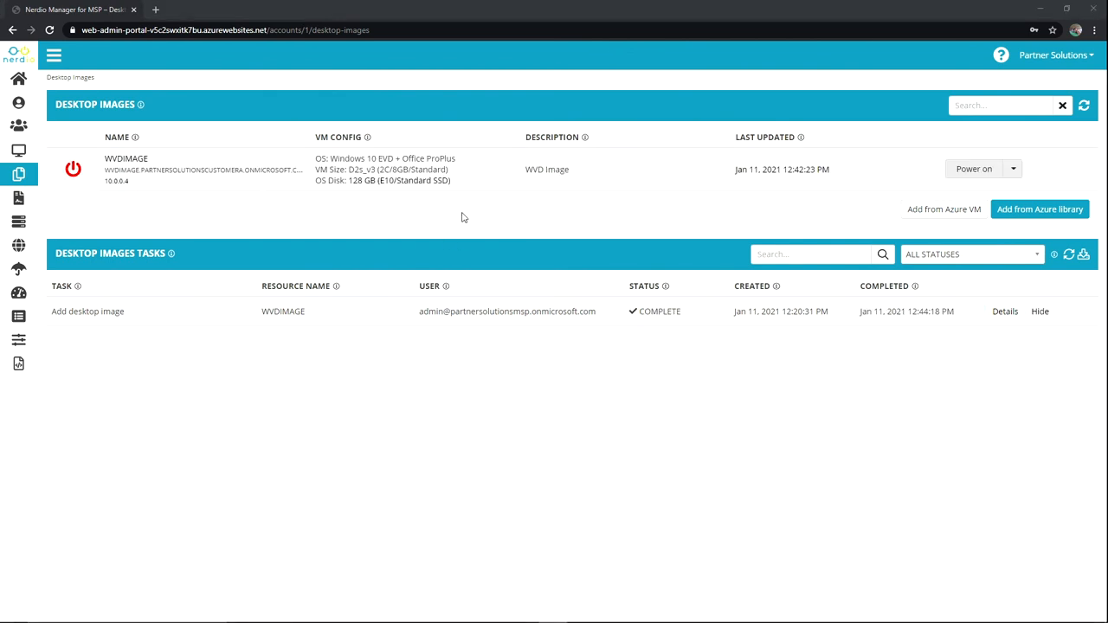
mouse_move(156, 225)
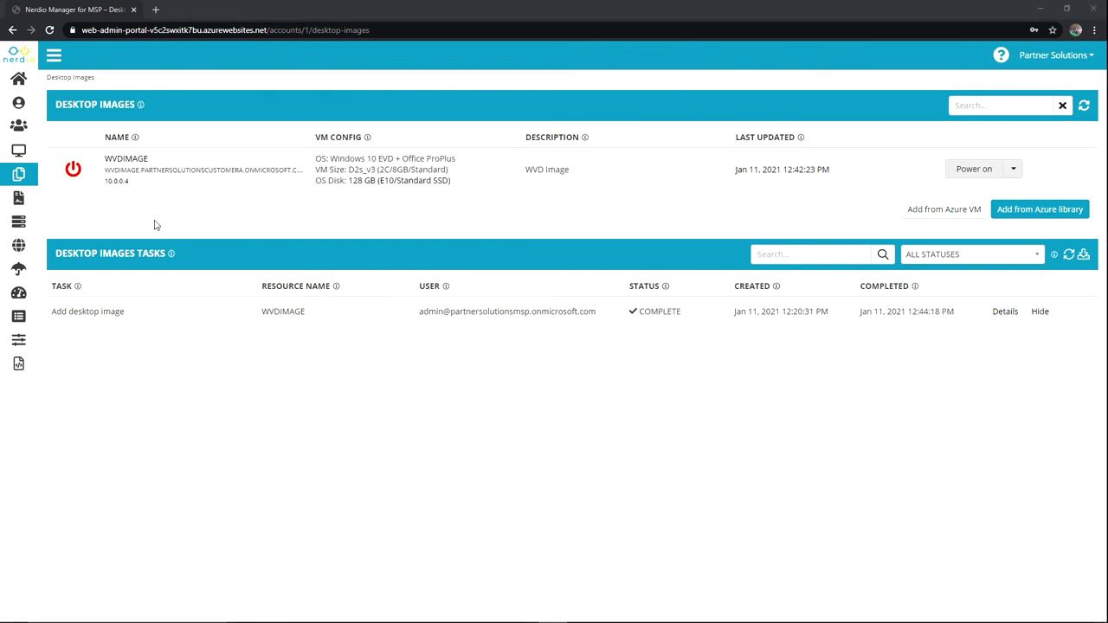
mouse_move(167, 162)
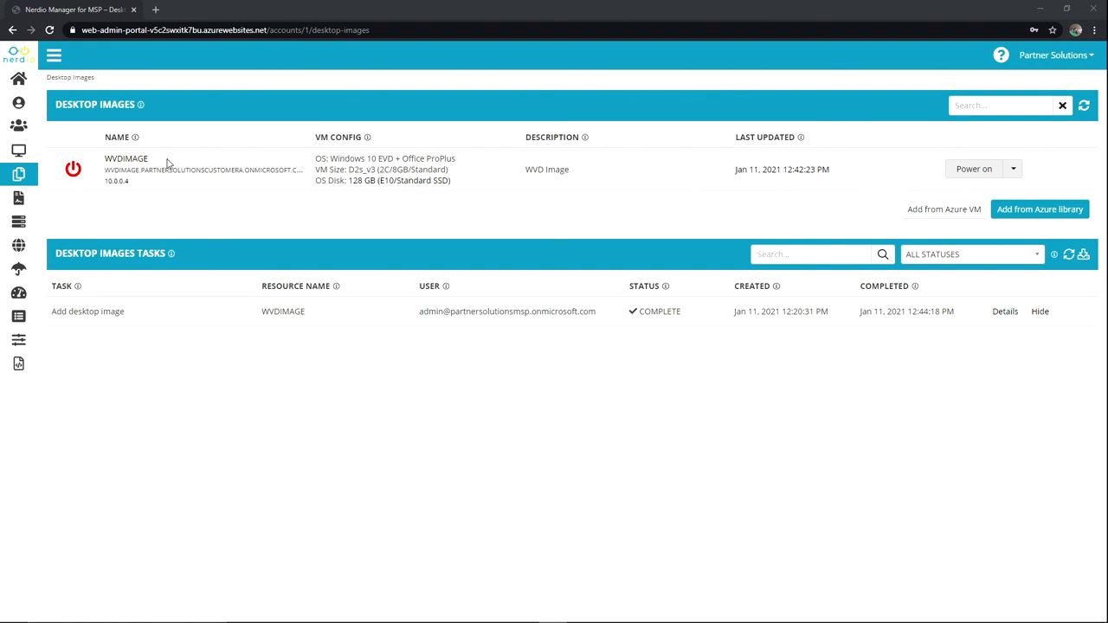
mouse_move(355, 154)
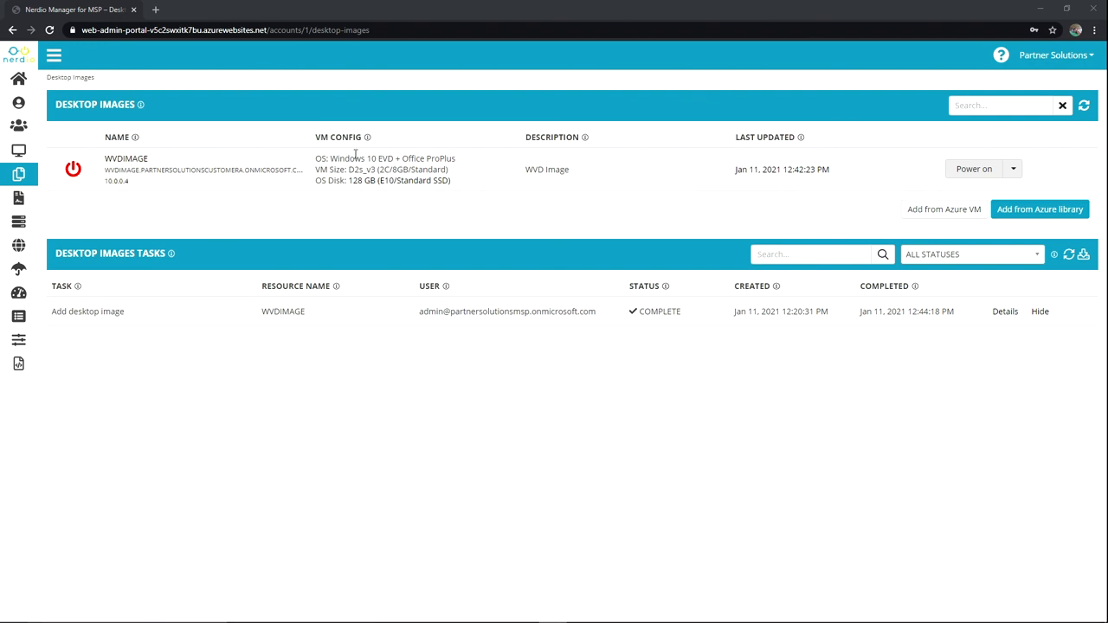
mouse_move(729, 180)
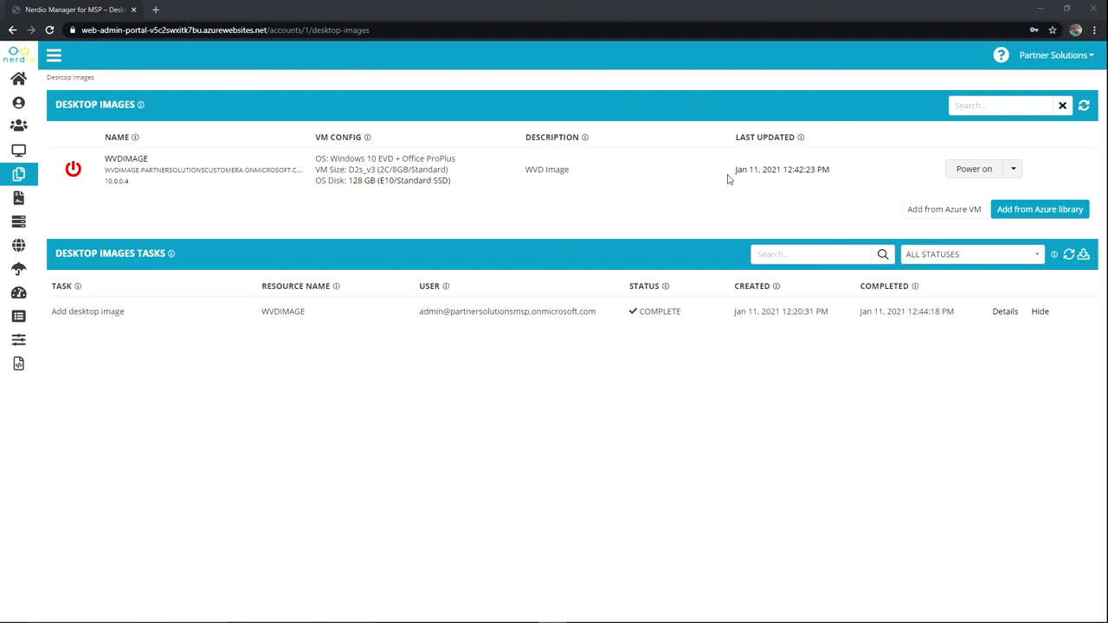
mouse_move(849, 170)
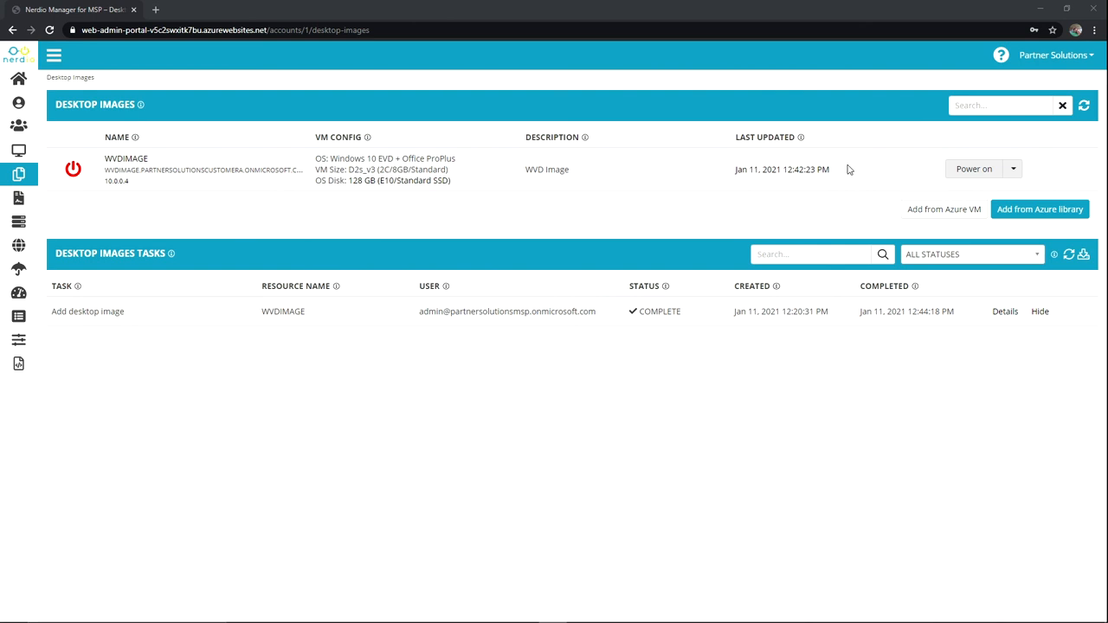
mouse_move(1052, 168)
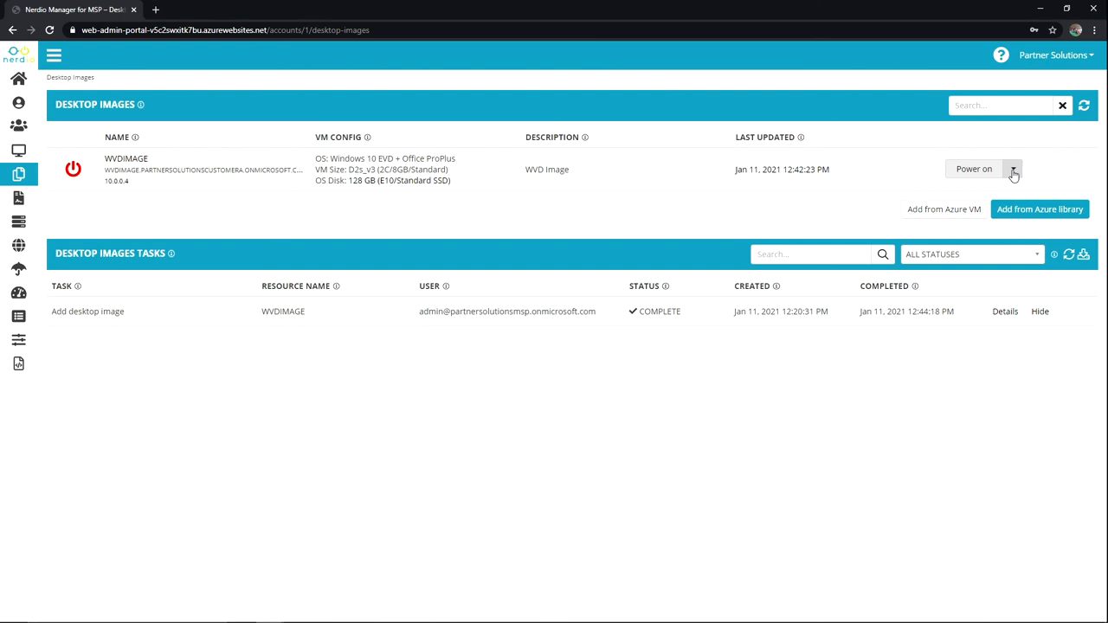
Step: Open the WVDIMAGE actions dropdown showing Set as image, Clone and Delete
click(1012, 168)
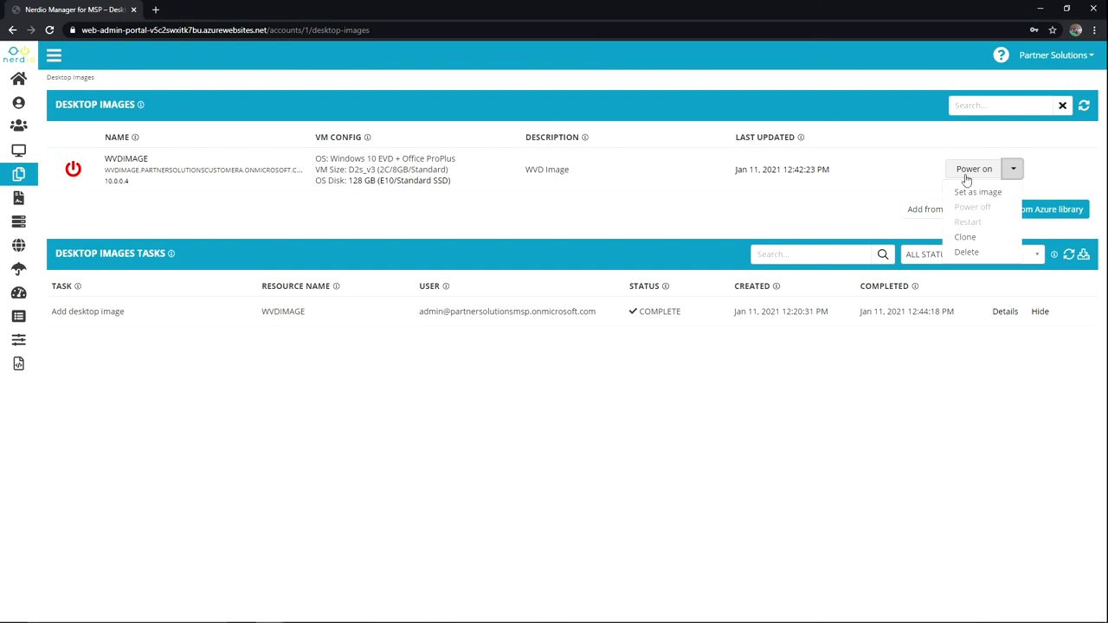
mouse_move(991, 192)
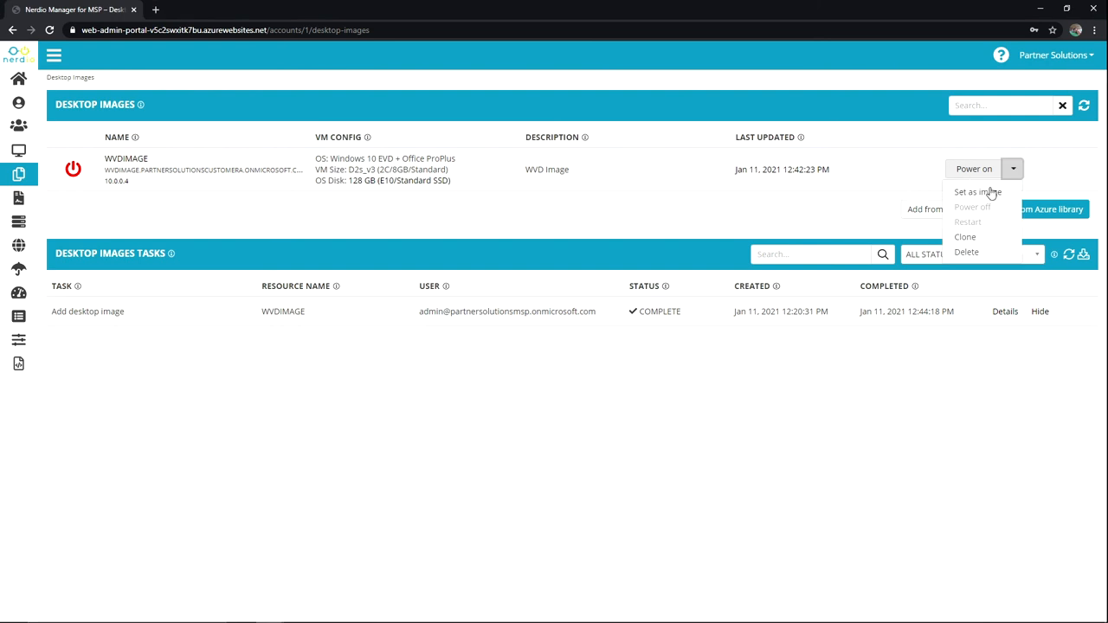
mouse_move(970, 241)
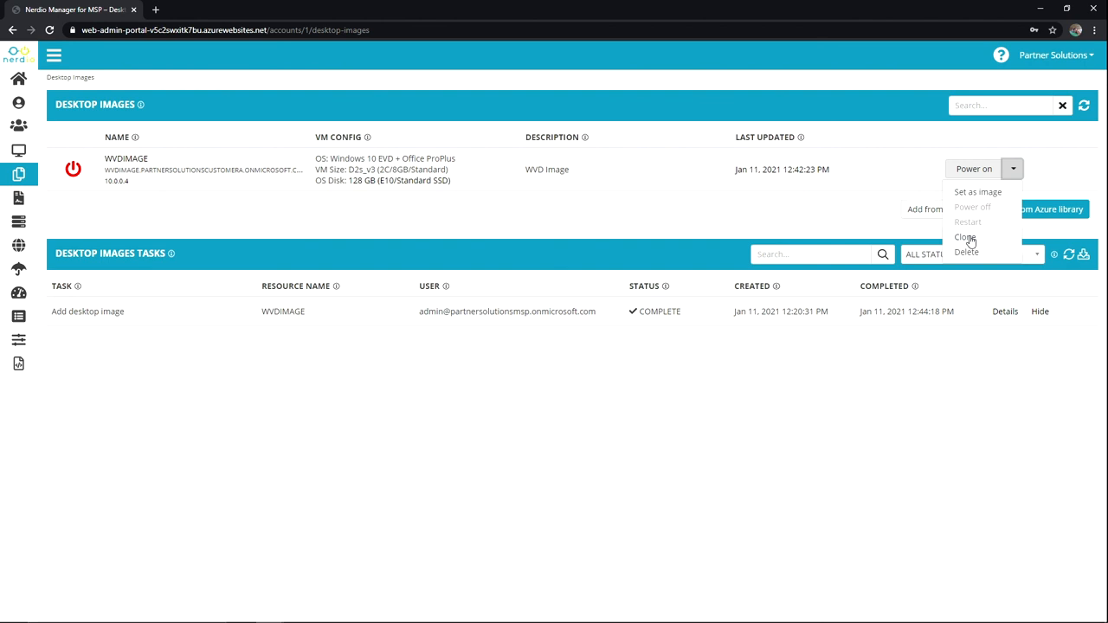
mouse_move(822, 208)
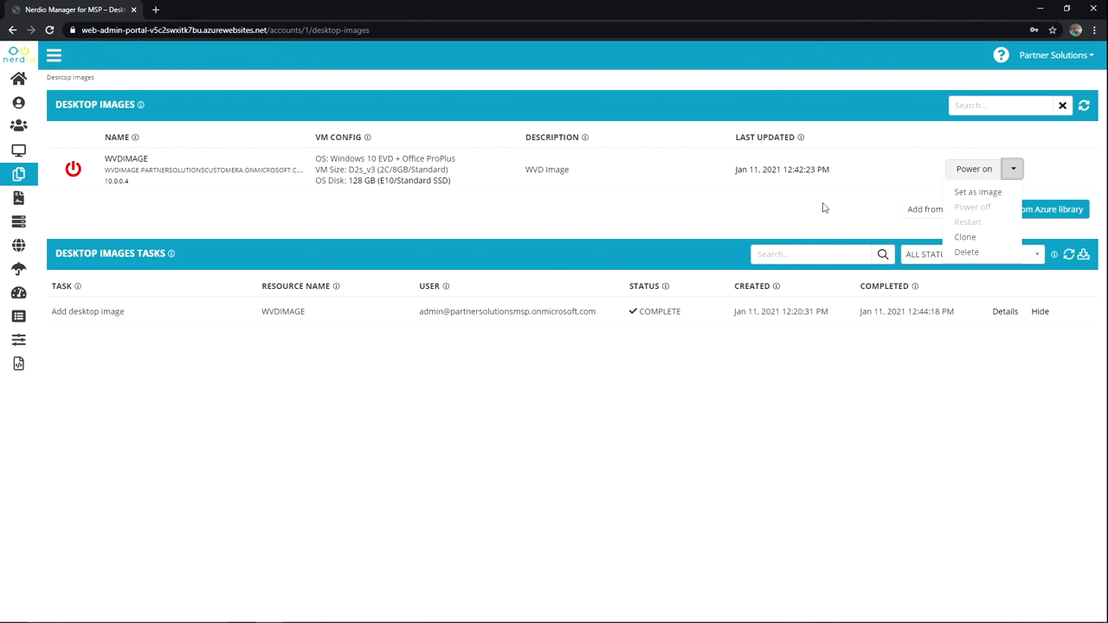